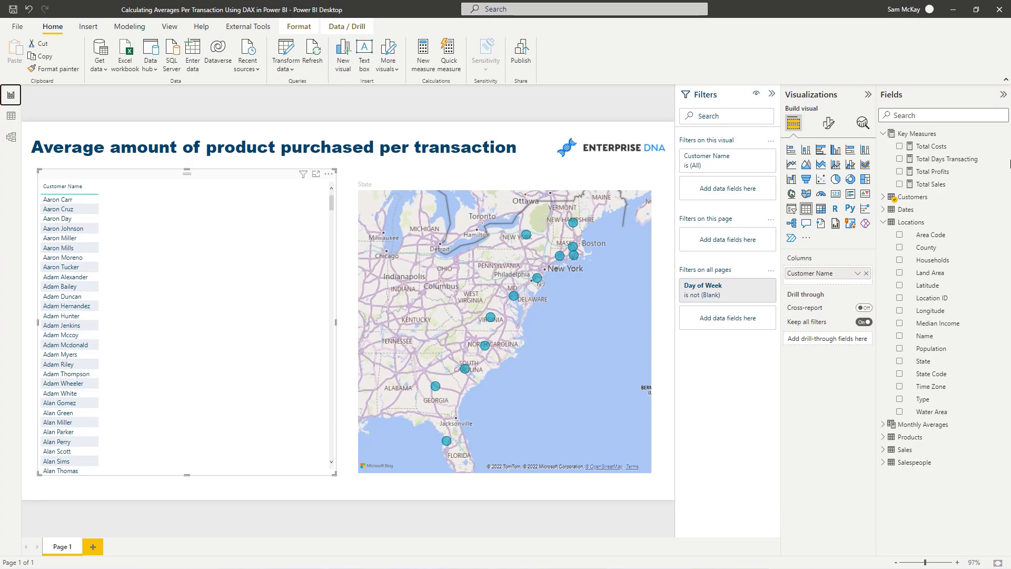
mouse_move(948, 179)
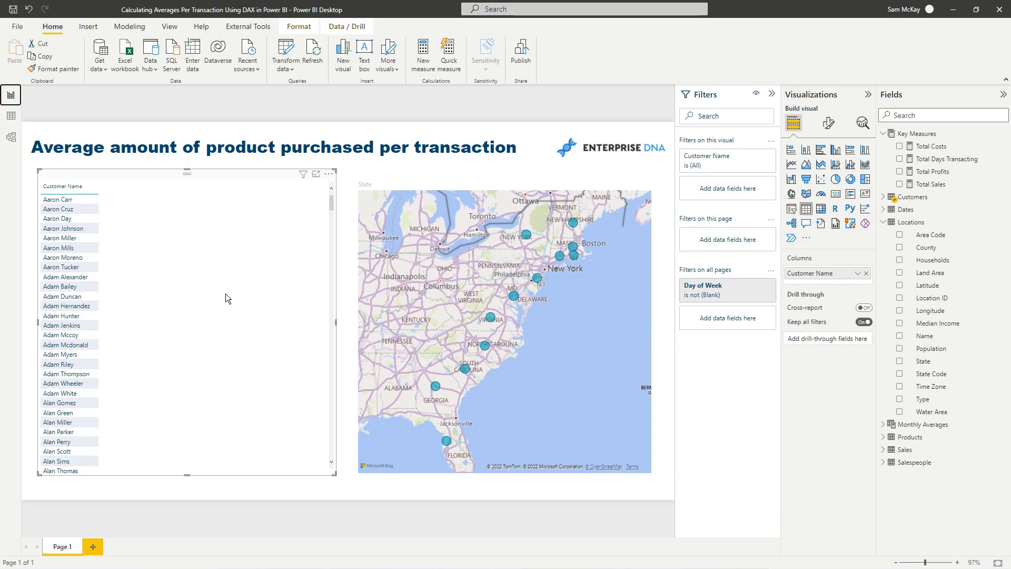
mouse_move(18, 121)
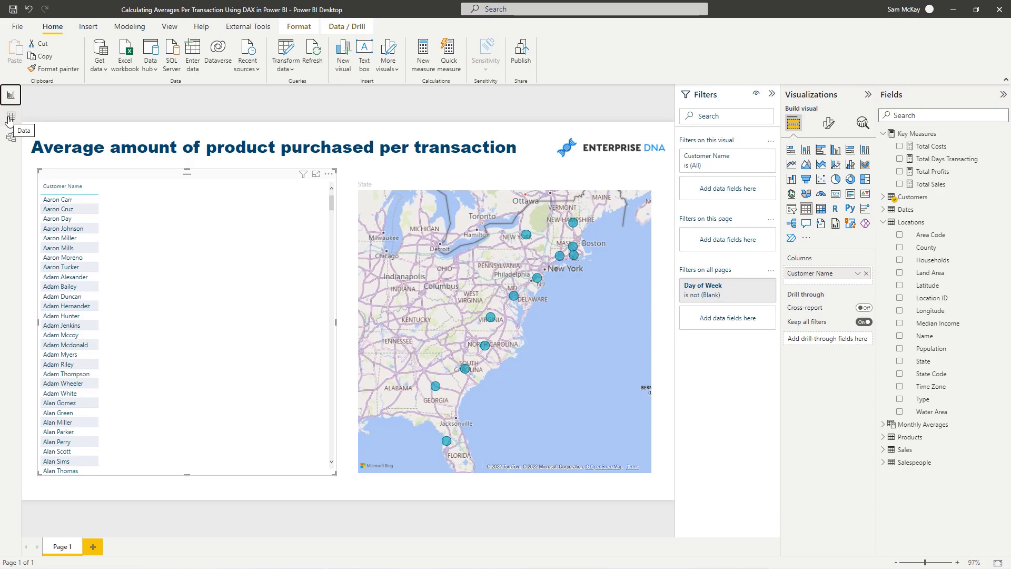
Step: Show the Sales table's rows in Data view to inspect order IDs and columns
click(9, 114)
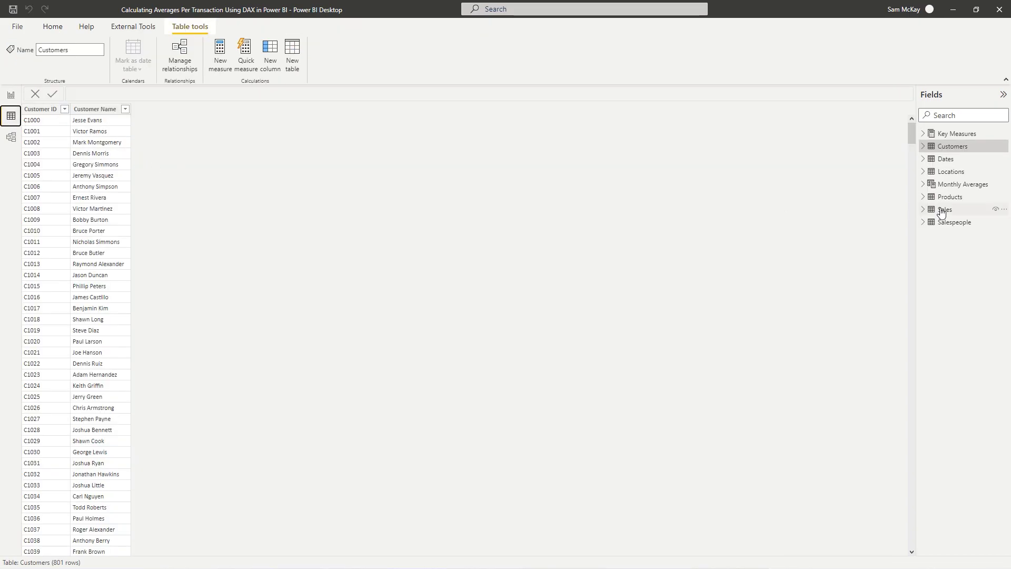
click(945, 209)
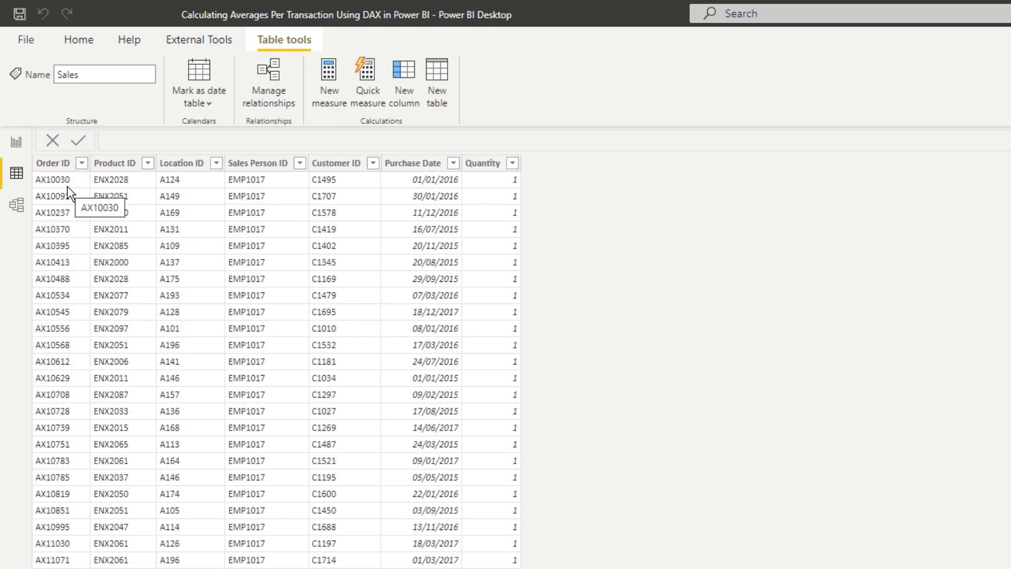
mouse_move(80, 187)
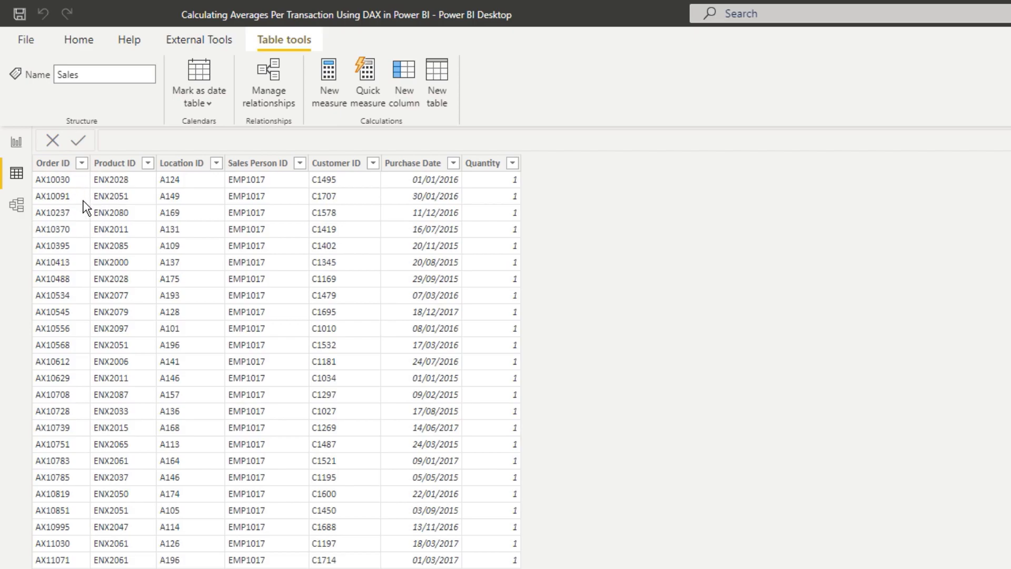
mouse_move(80, 204)
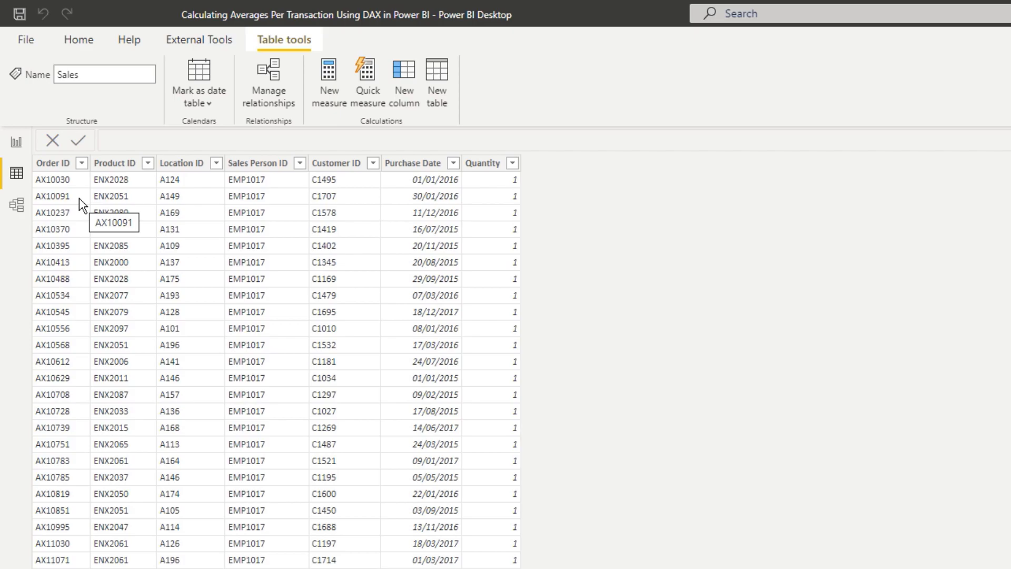
mouse_move(76, 187)
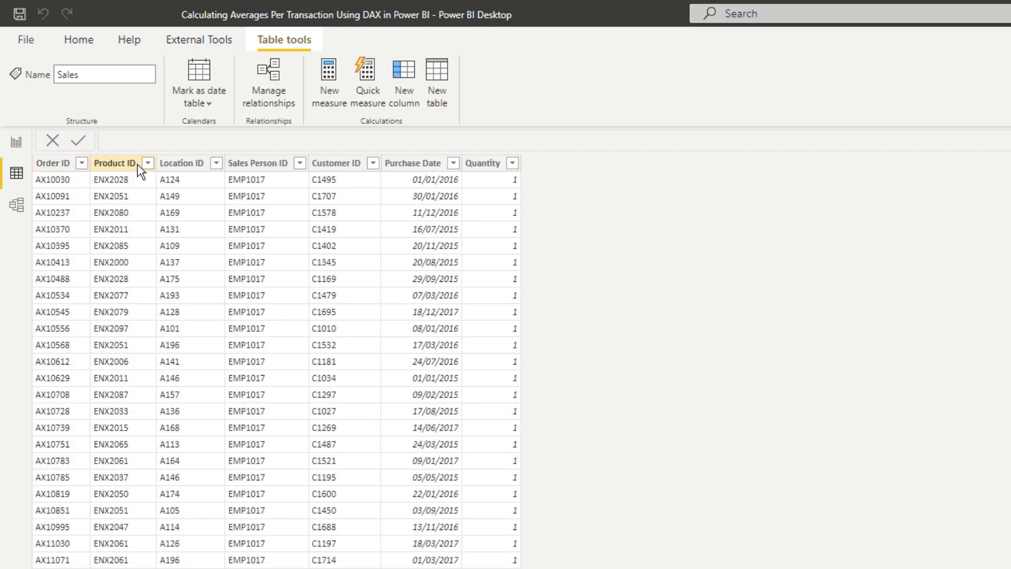
mouse_move(127, 170)
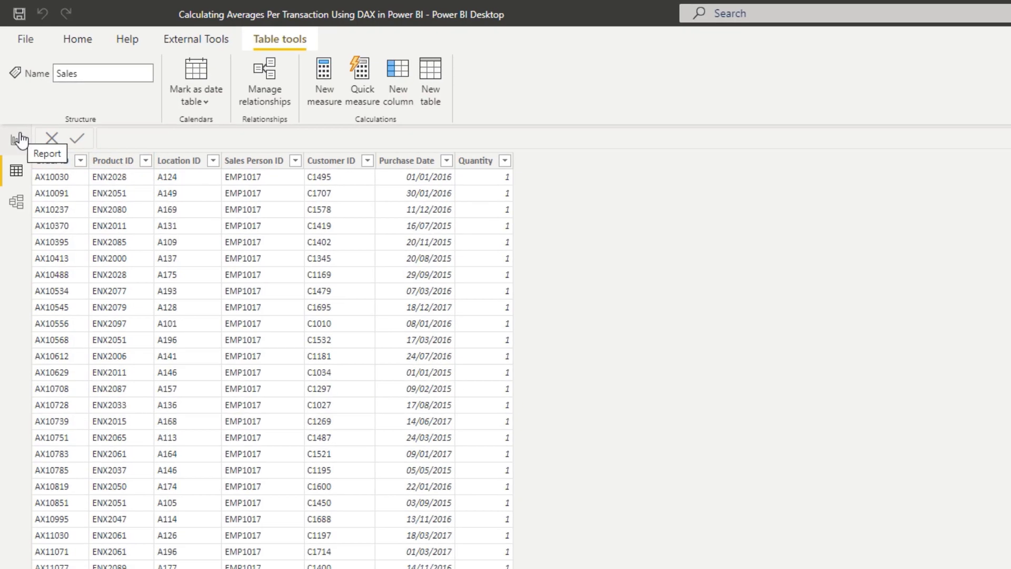
Step: Start a new measure under Key Measures named Avg. Sales per Transaction
click(16, 136)
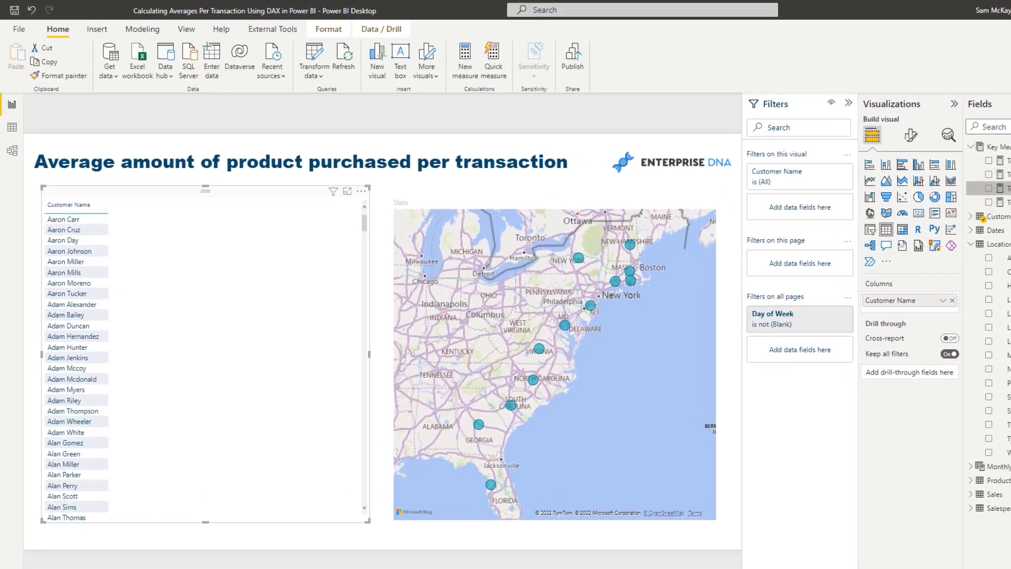
click(466, 57)
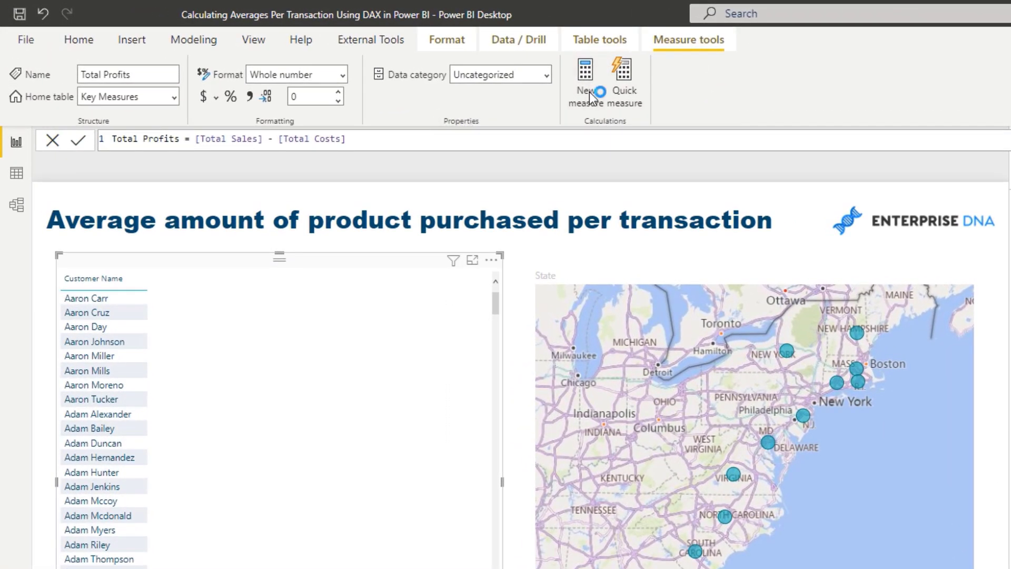
click(585, 72)
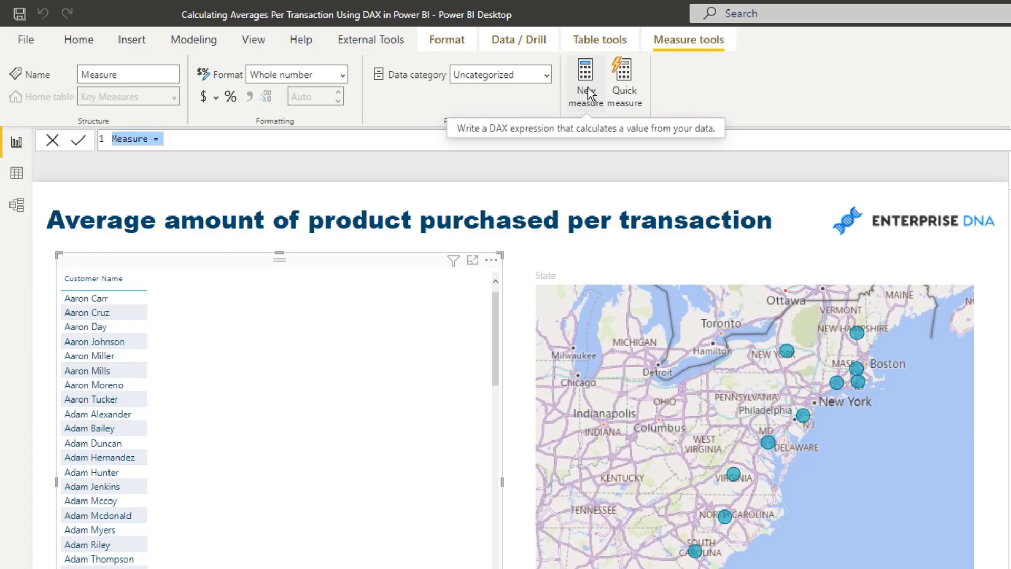
text(Avg. Sales)
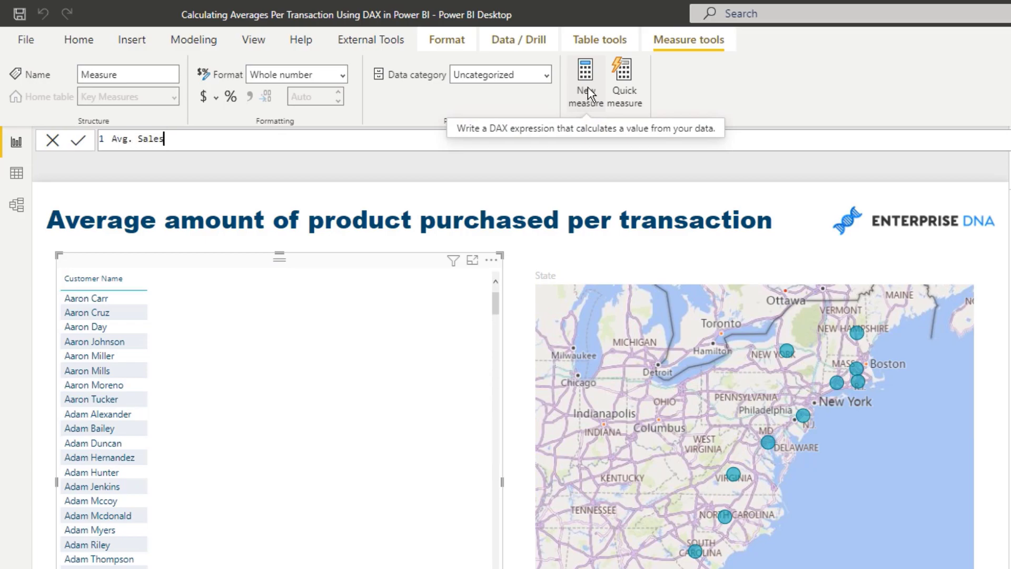
text(per Tran)
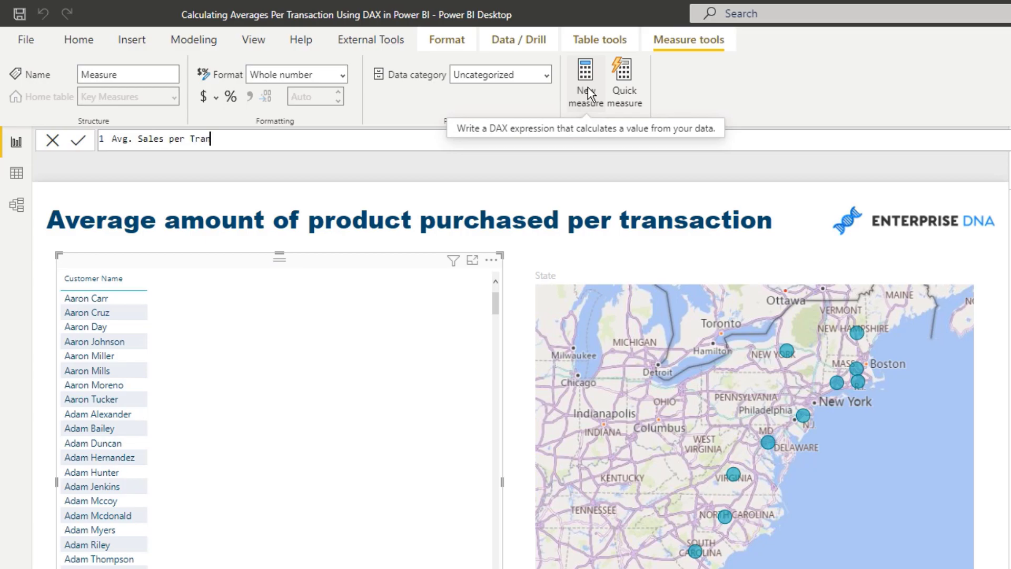
text(saction =)
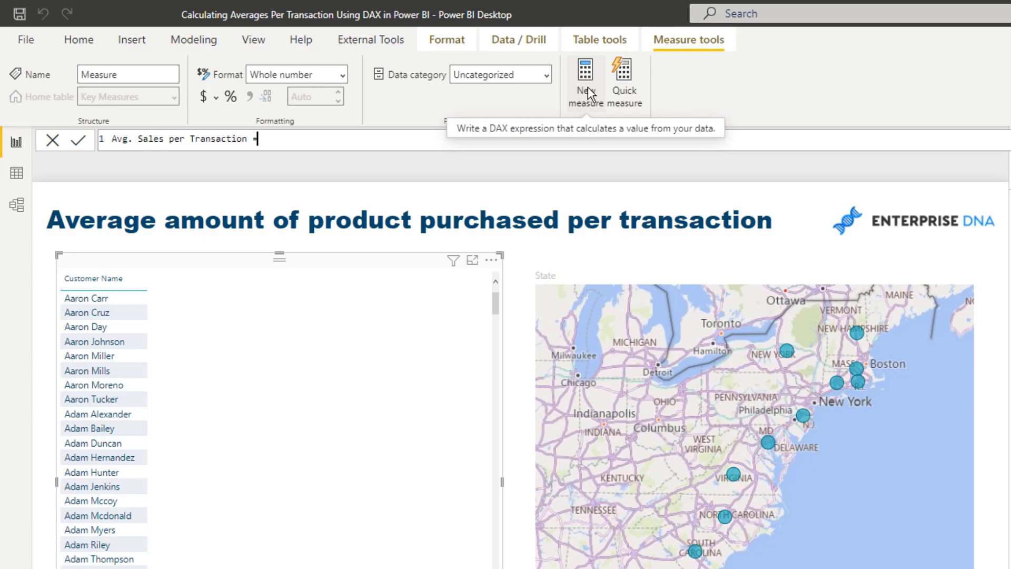
Step: Write the formula AVERAGEX( VALUES( Sales[Order ID] ), [Total Sales] )
text(AVERAGEX()
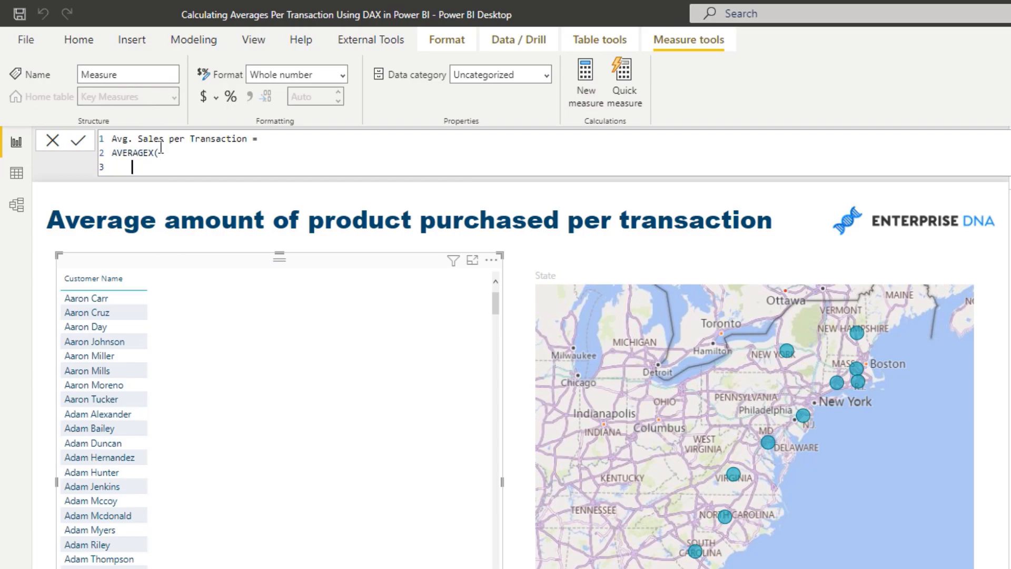
text(VALUES()
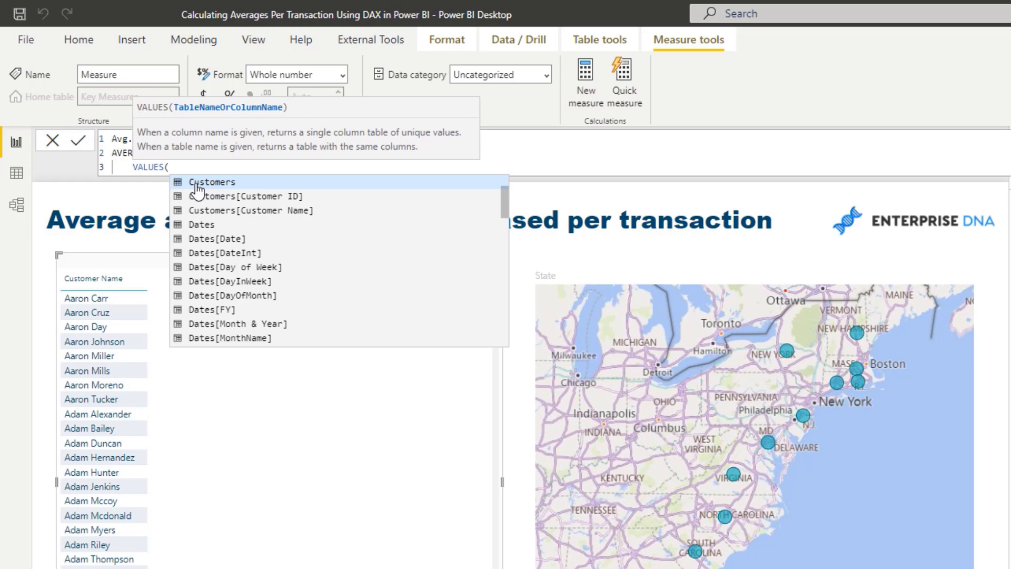
text(Orde)
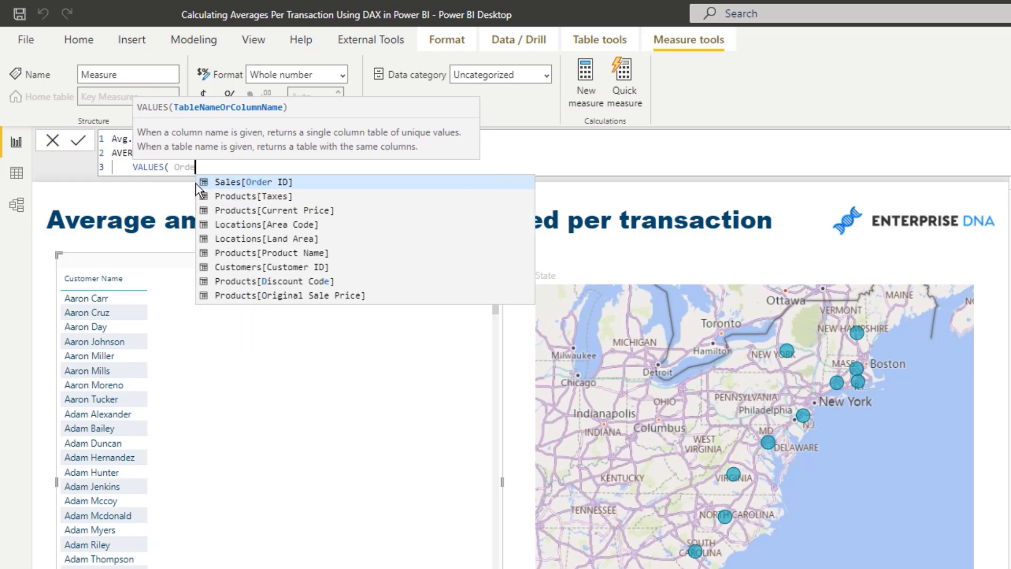
click(247, 181)
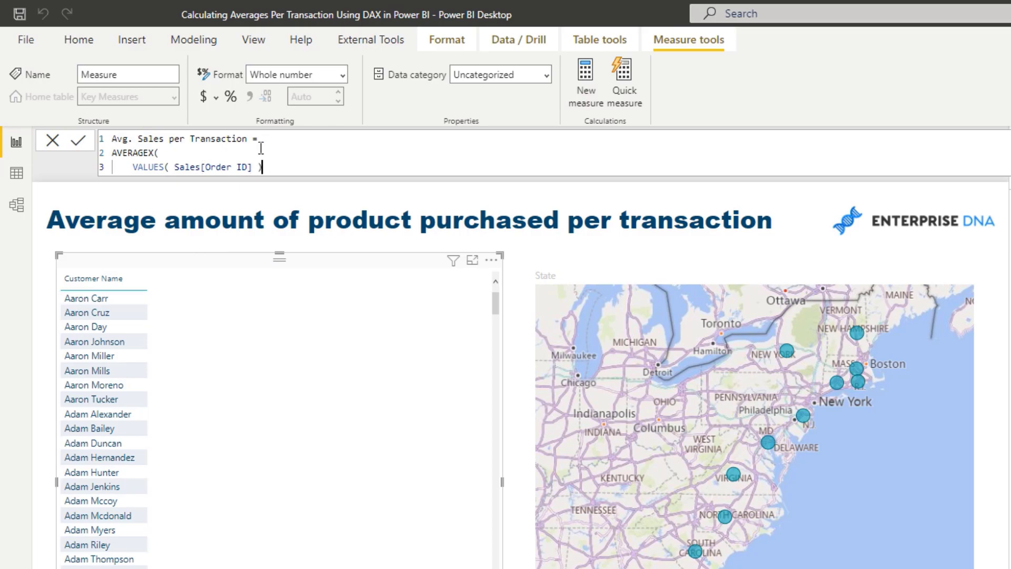
key(Enter)
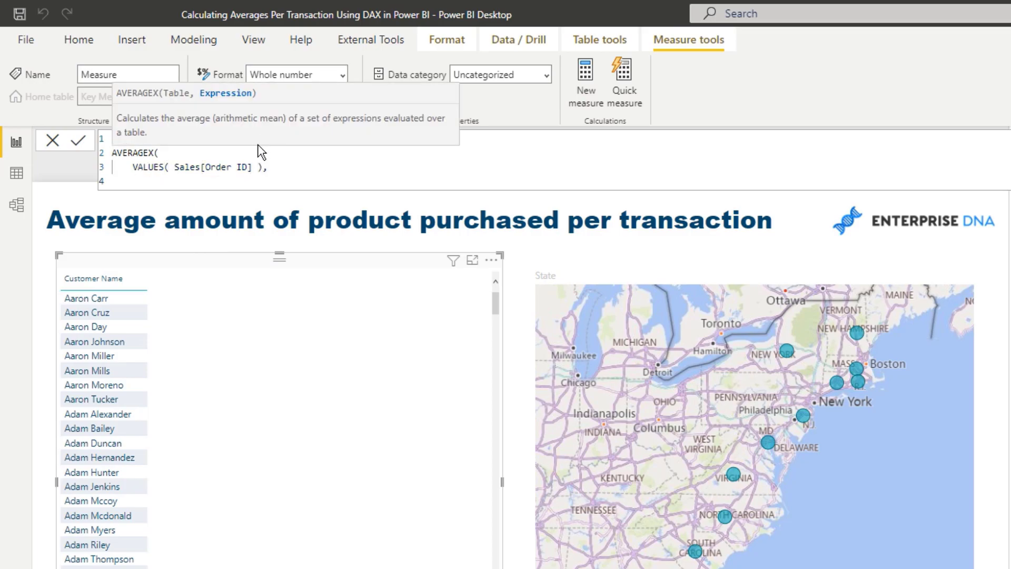
text(T)
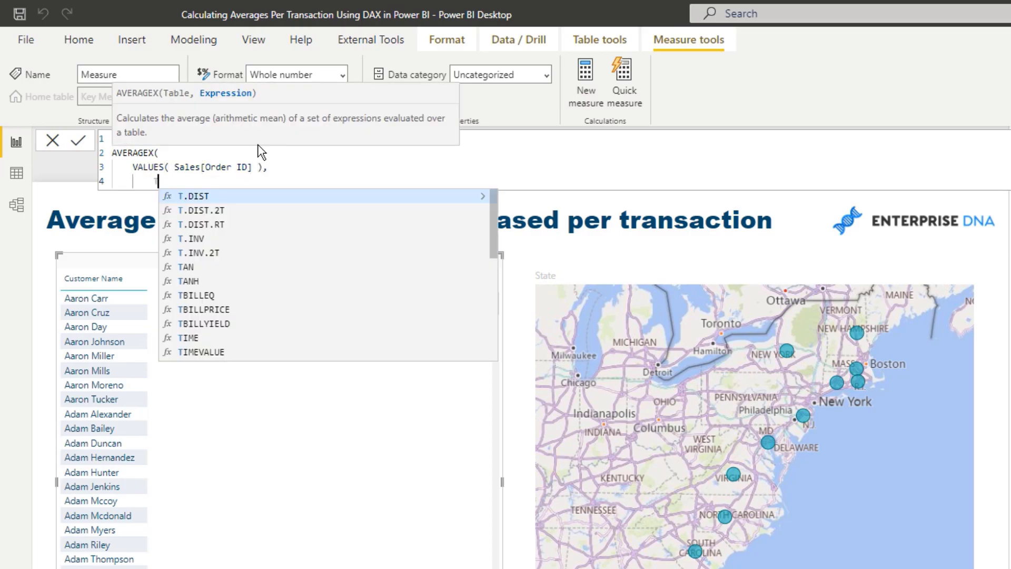
text([Total Sales])
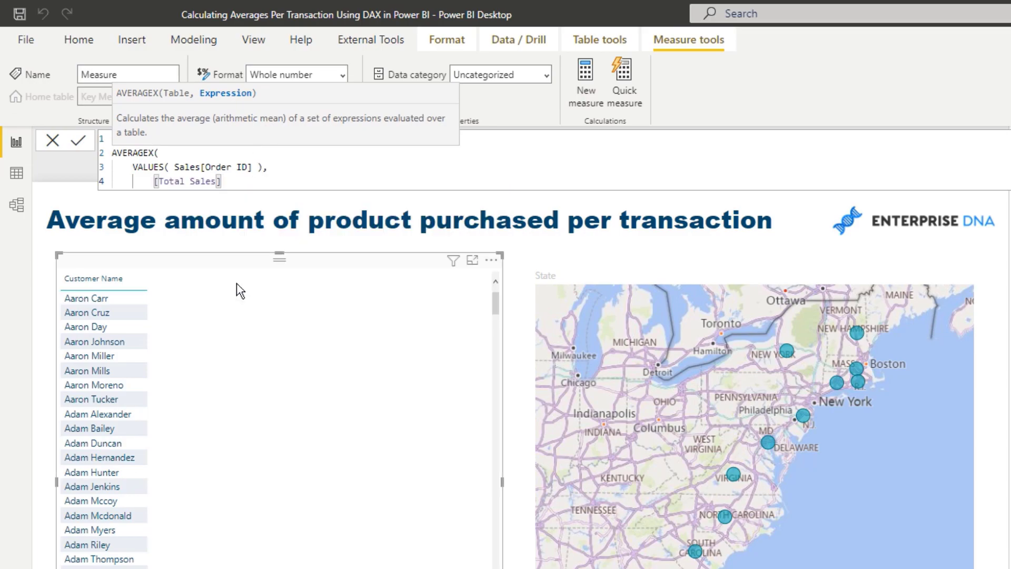
mouse_move(233, 267)
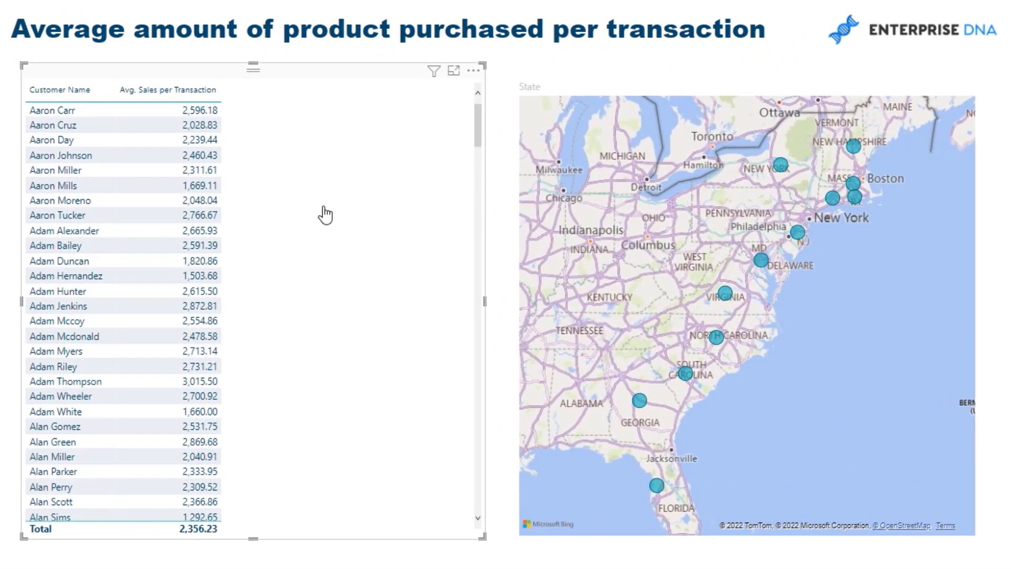
mouse_move(324, 209)
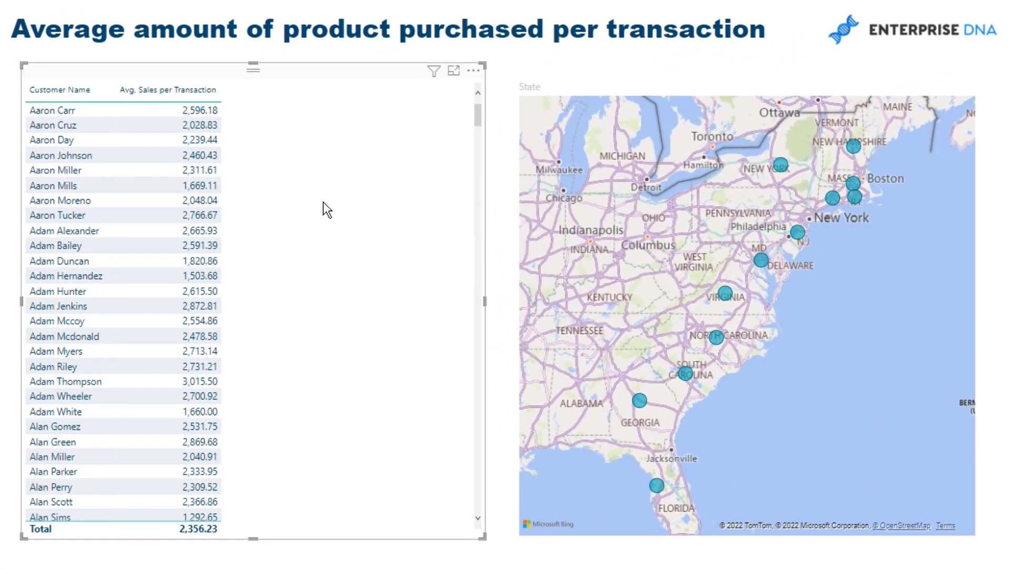
Step: Sort the customer table by Avg. Sales per Transaction, highest first
click(167, 91)
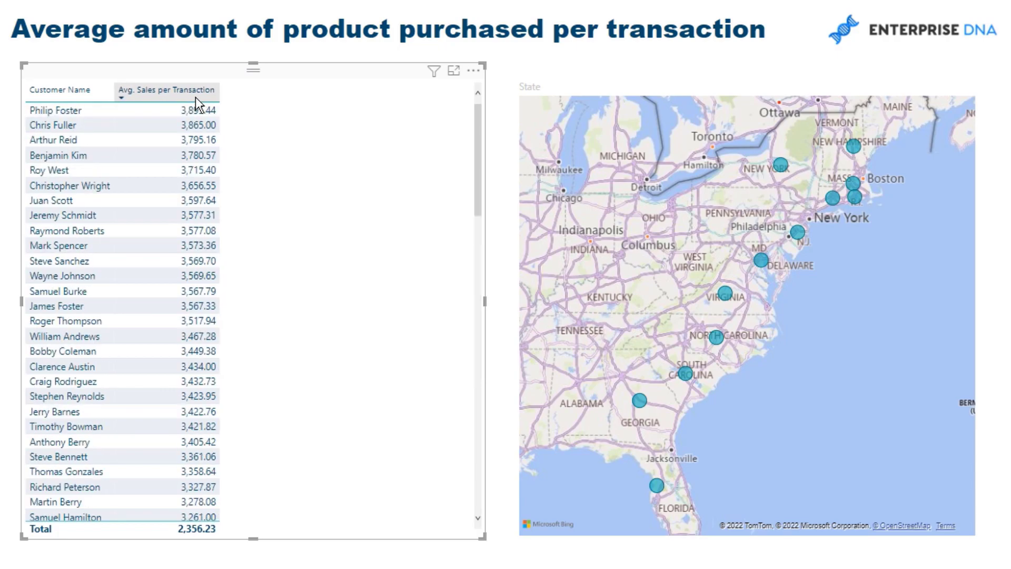
mouse_move(216, 101)
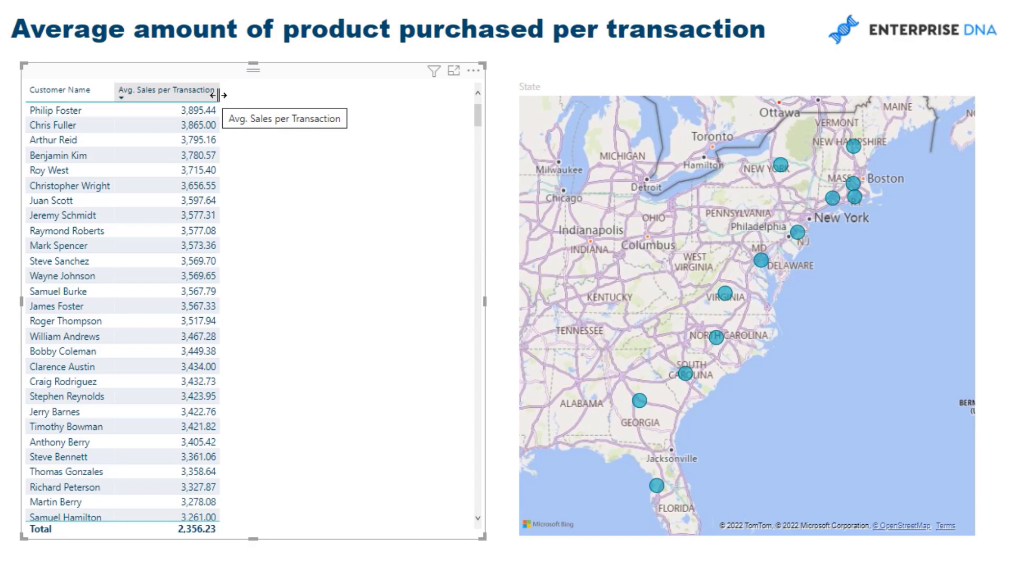
mouse_move(365, 168)
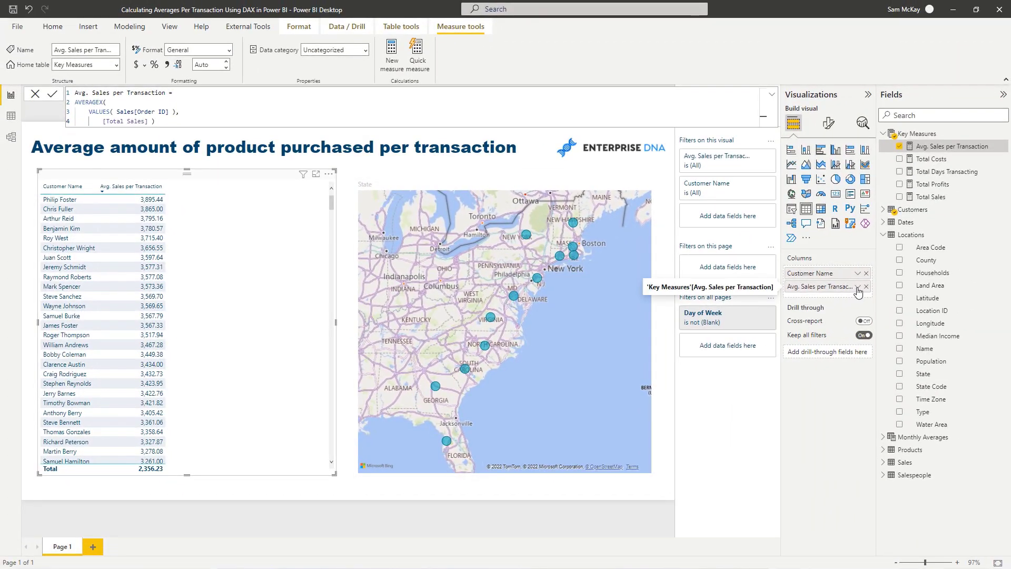
Step: Add data bars to the Avg. Sales per Transaction column via conditional formatting
click(860, 287)
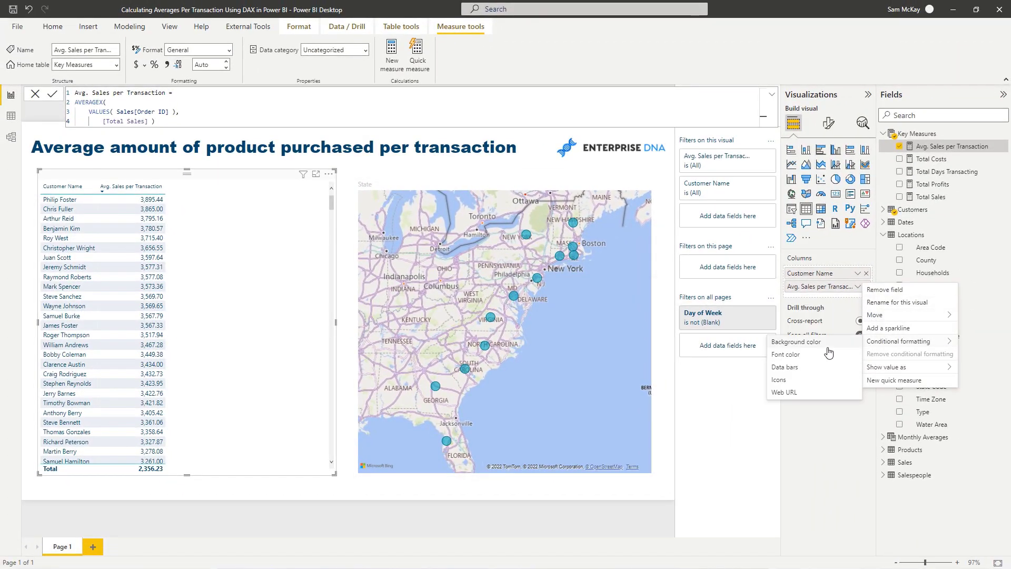
click(785, 367)
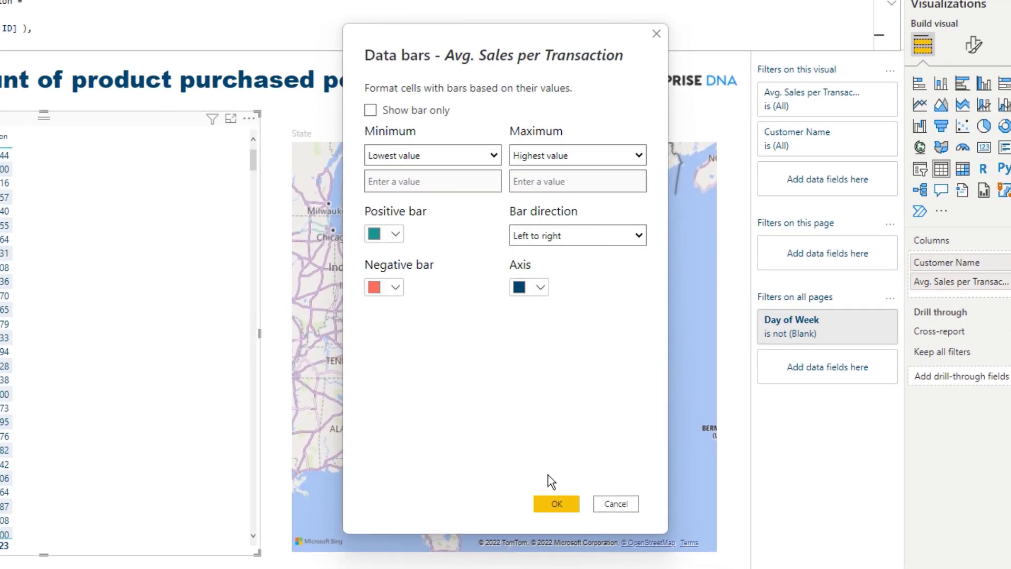
click(556, 503)
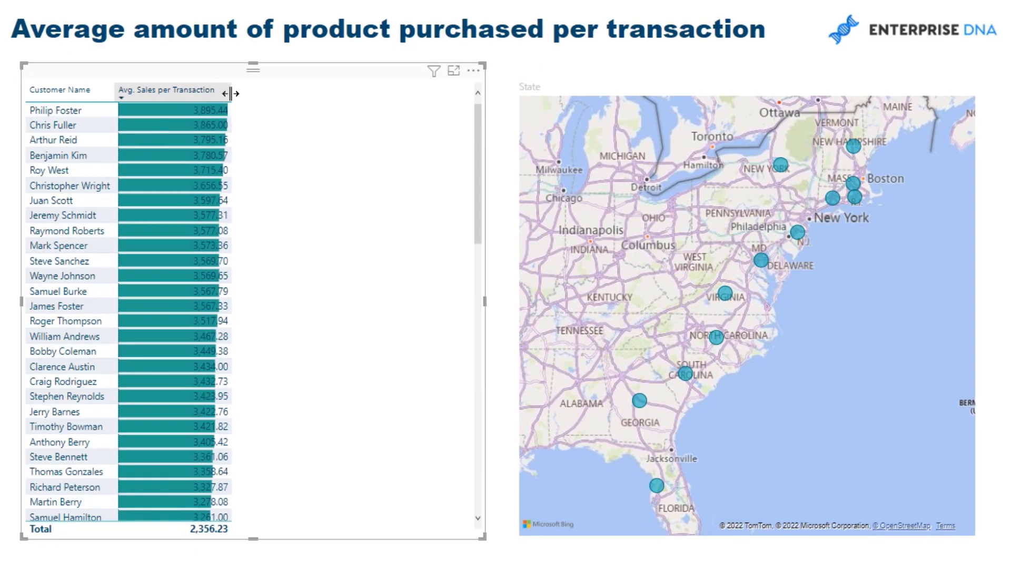
mouse_move(235, 98)
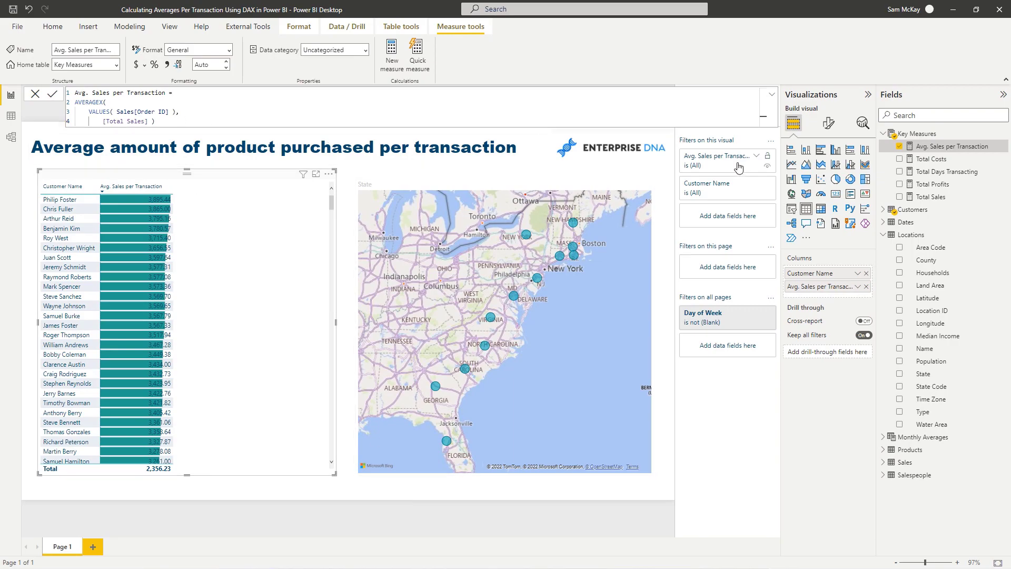
Step: Copy the sales formula into a new Avg. Profits per Transaction measure using Total Profits
click(933, 184)
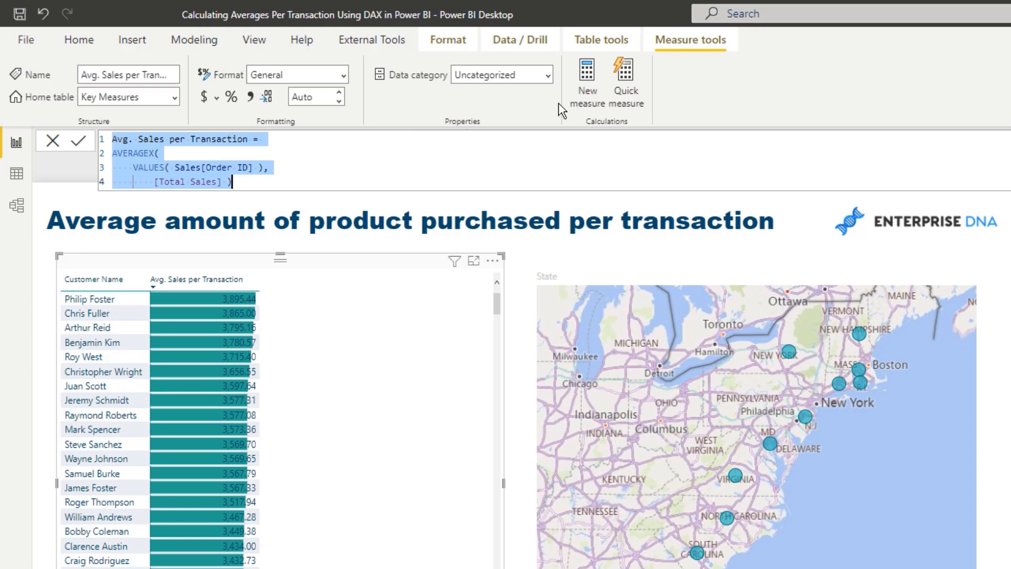
click(79, 141)
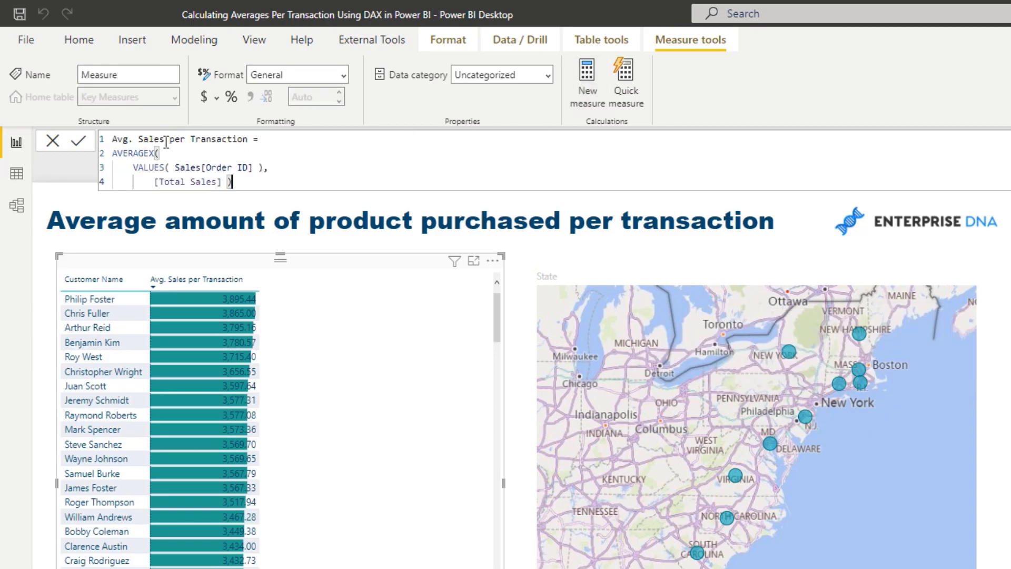
text(Profits)
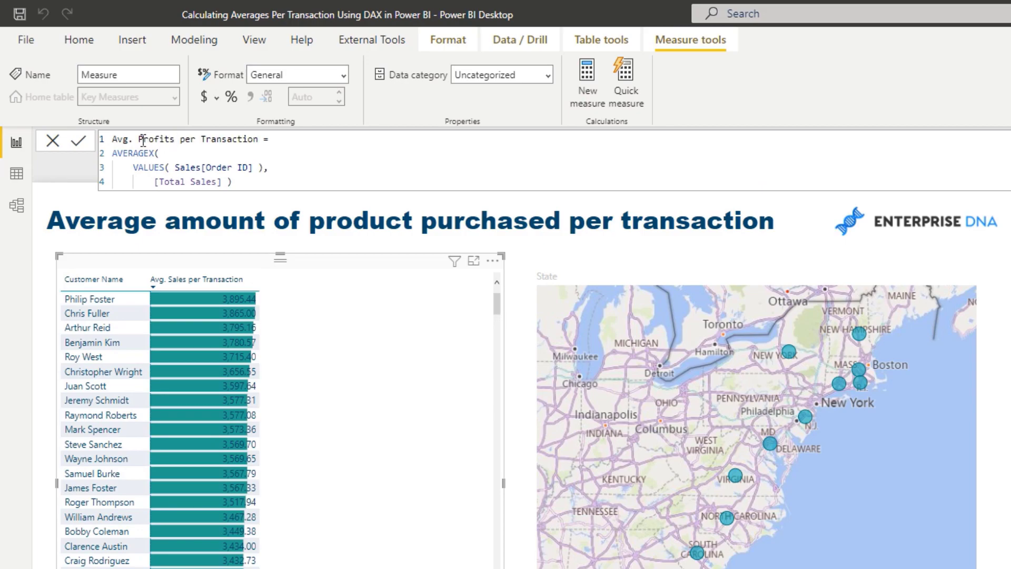
double_click(187, 181)
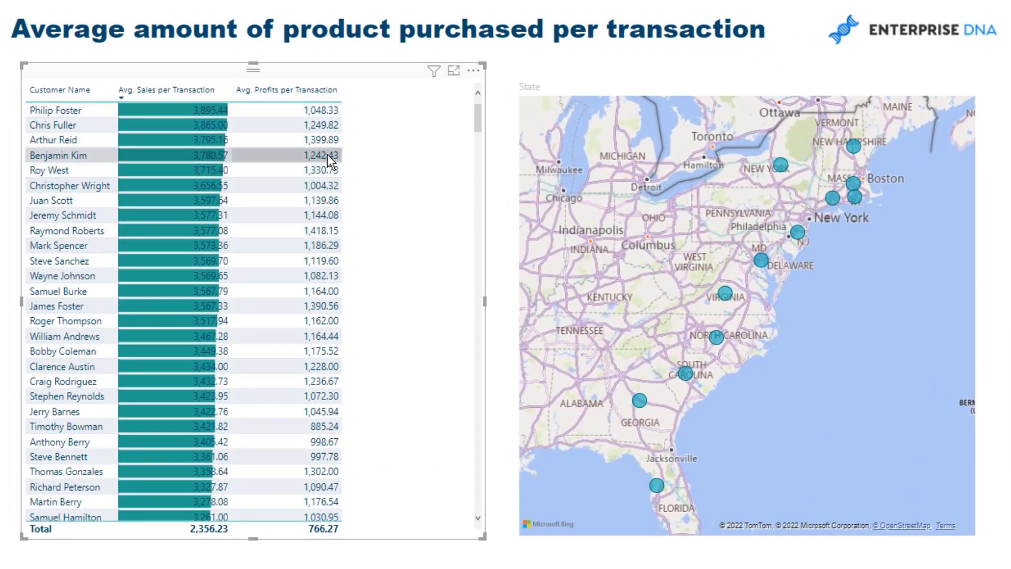
mouse_move(325, 118)
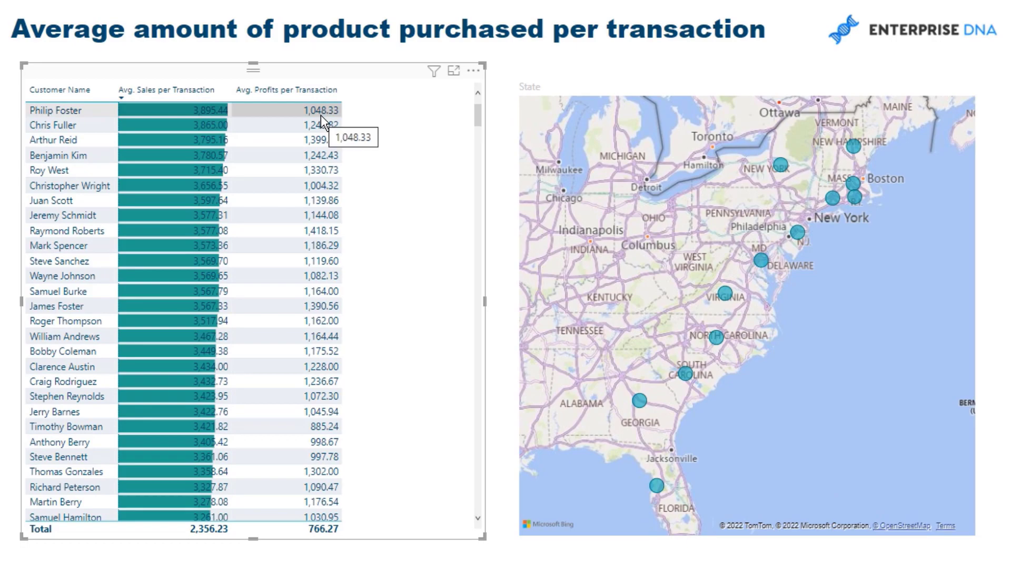
mouse_move(74, 130)
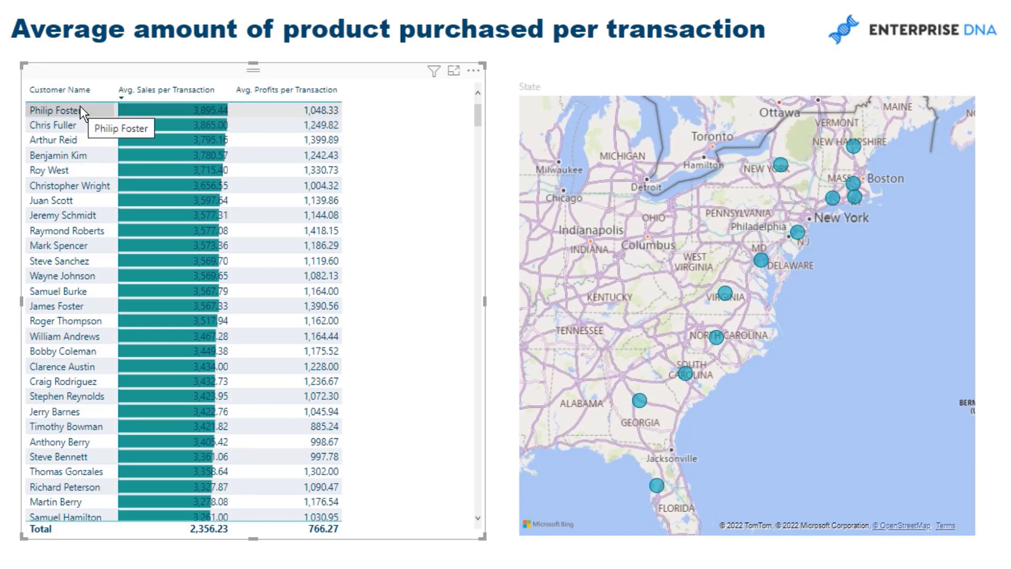
mouse_move(423, 111)
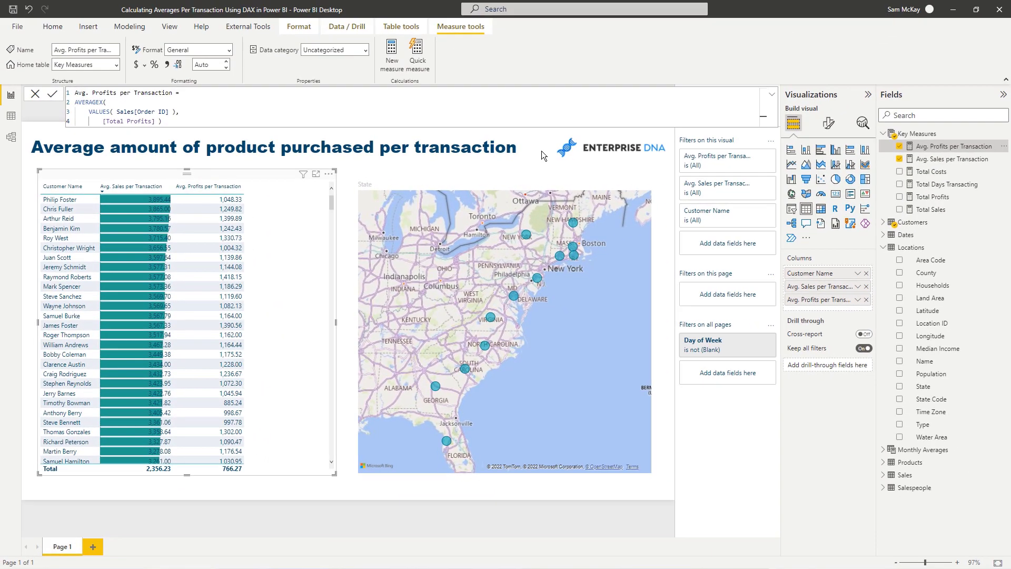
Step: Open conditional formatting for Avg. Profits per Transaction to add data bars
click(853, 299)
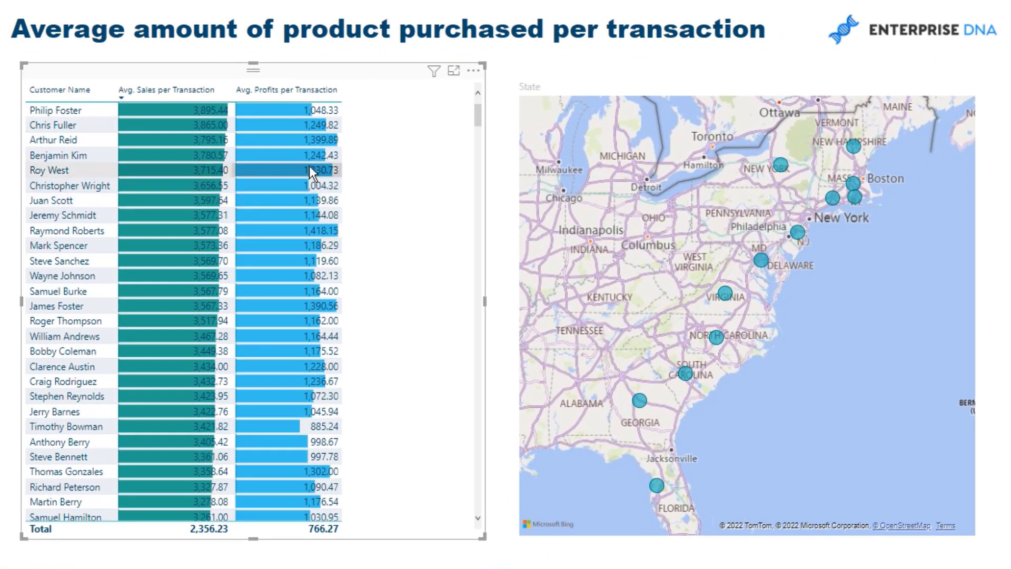
mouse_move(297, 152)
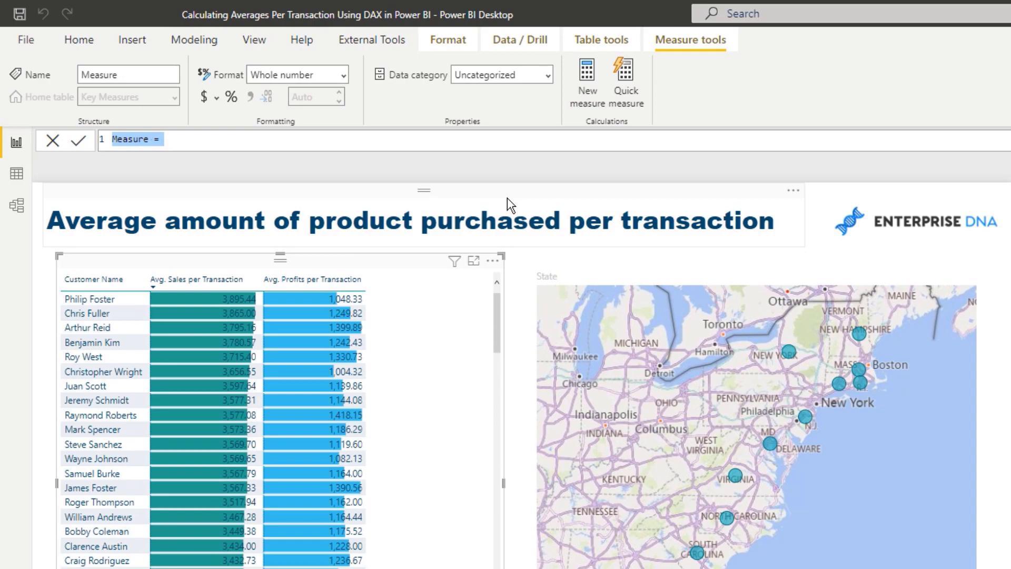
Step: Write Avg. Margins per Transaction = DIVIDE(Avg. Profits per Transaction, Avg. Sales per Transaction)
text(A)
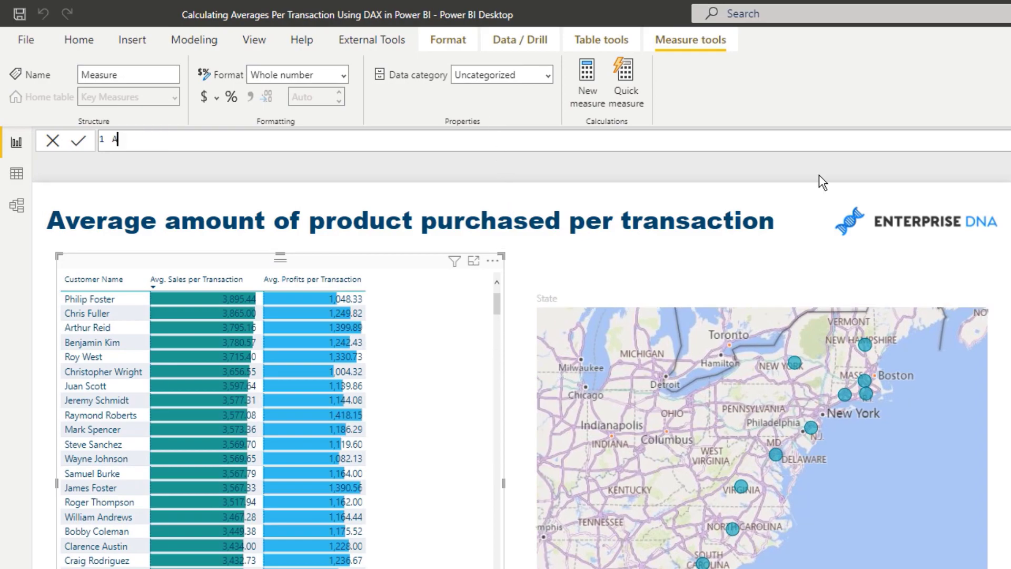
text(Avg. Margins)
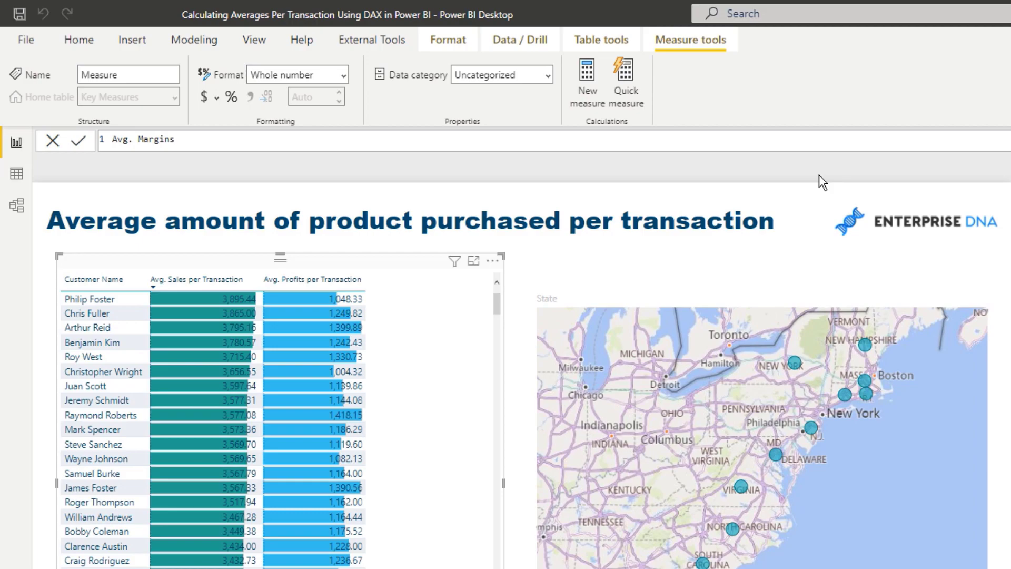
text(per Transaction = DIVIDE()
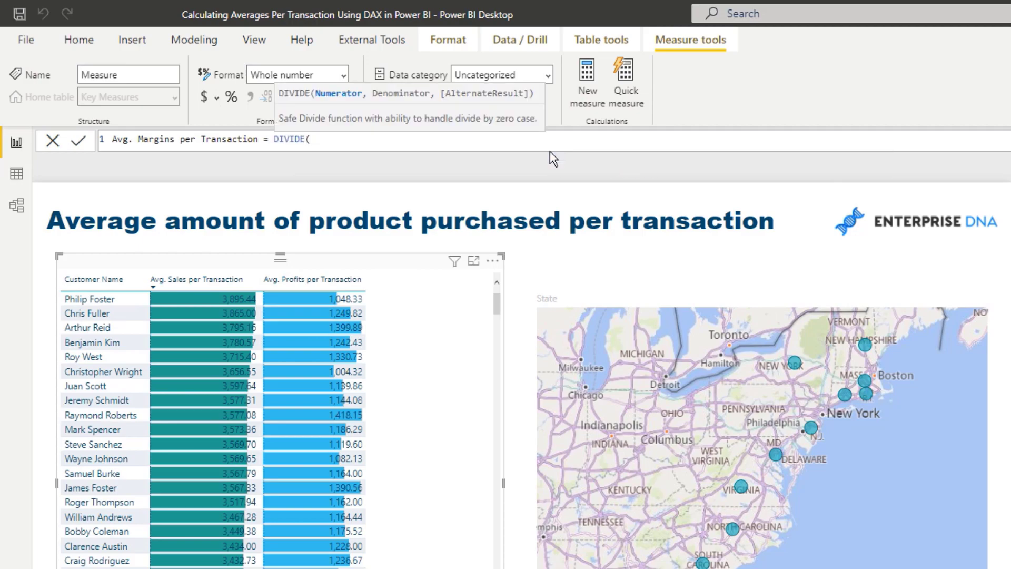
text('Key Measures'[Avg. Profits per Transaction])
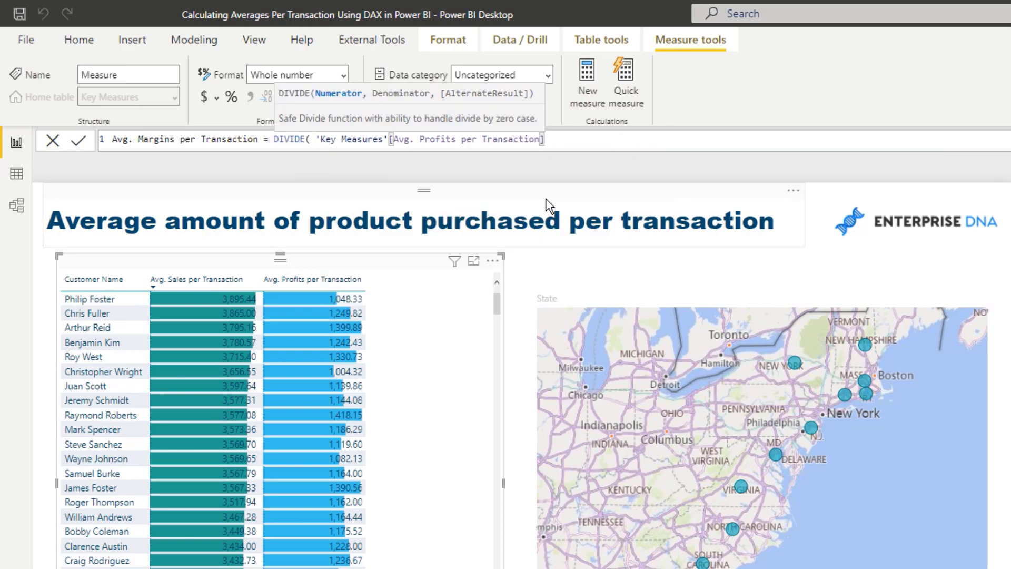
text(, Avg)
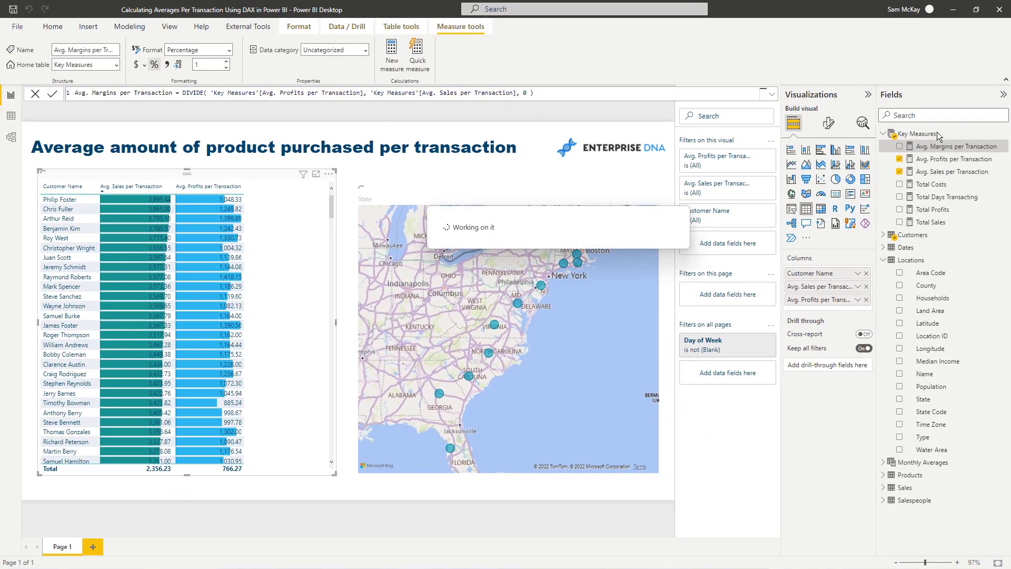
Step: Add Avg. Margins per Transaction to the customer table, totalling 32.5%, and return to the report
click(899, 145)
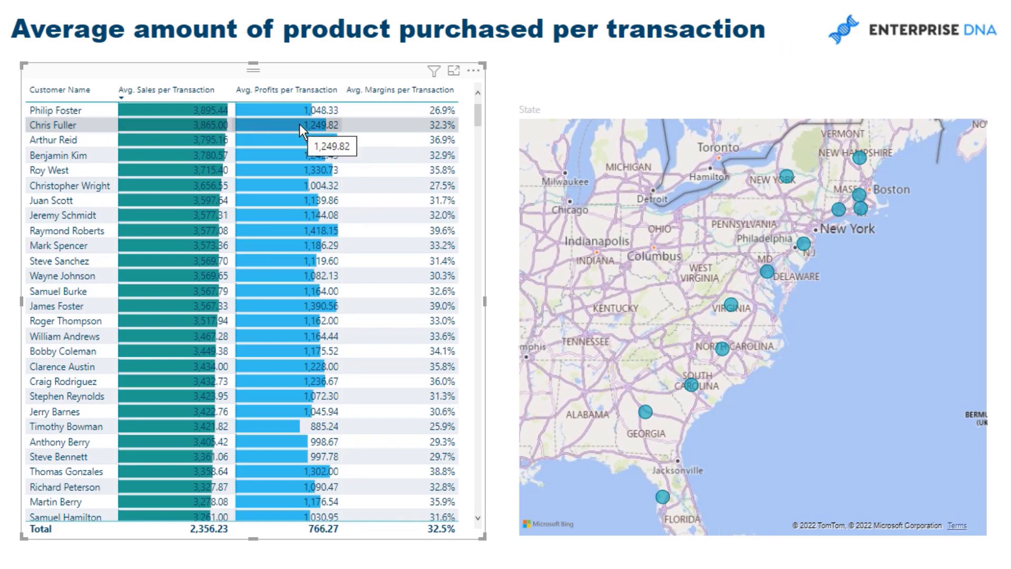
mouse_move(116, 120)
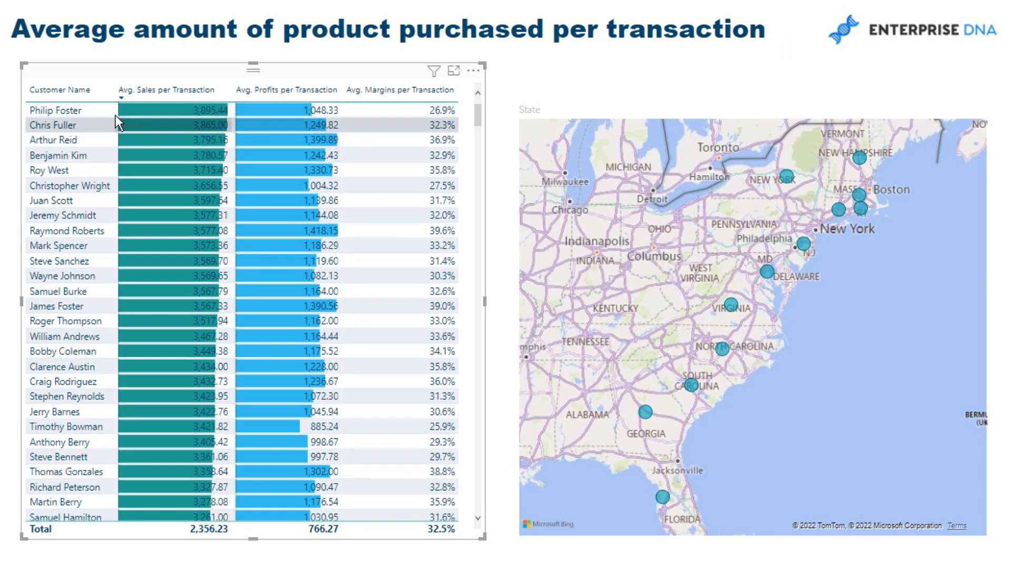
mouse_move(427, 128)
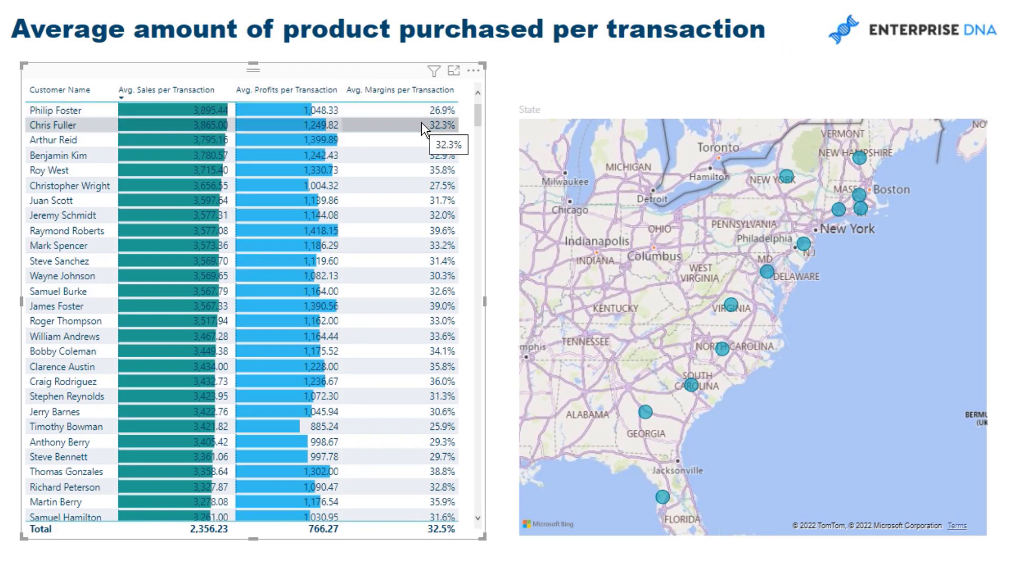
mouse_move(406, 80)
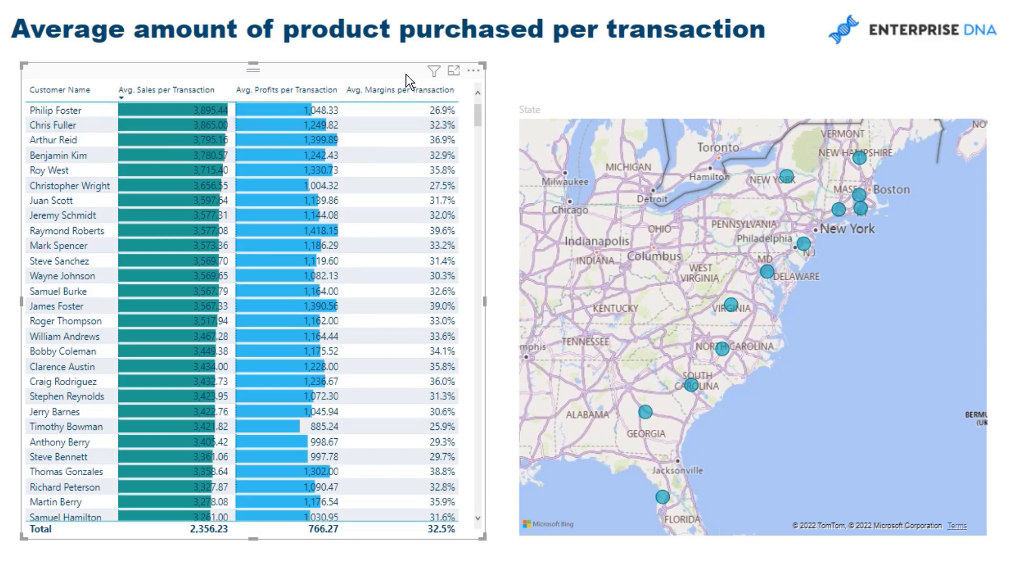
click(432, 69)
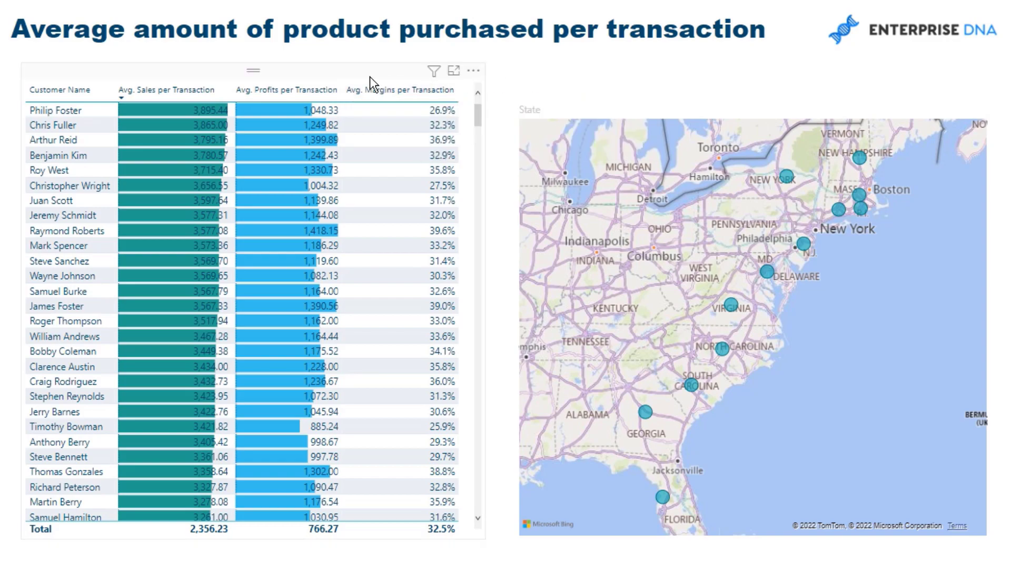
click(11, 137)
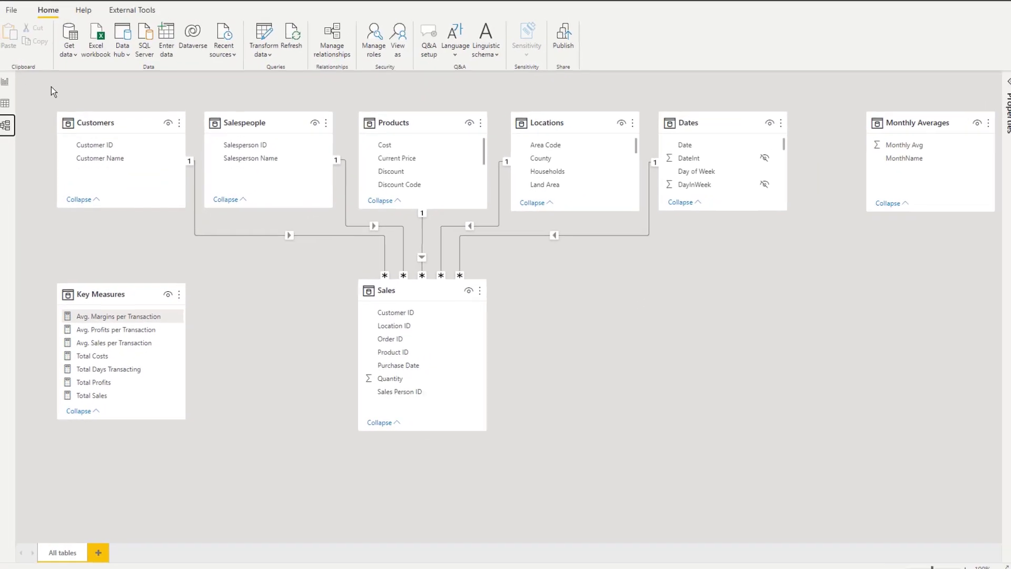
click(10, 110)
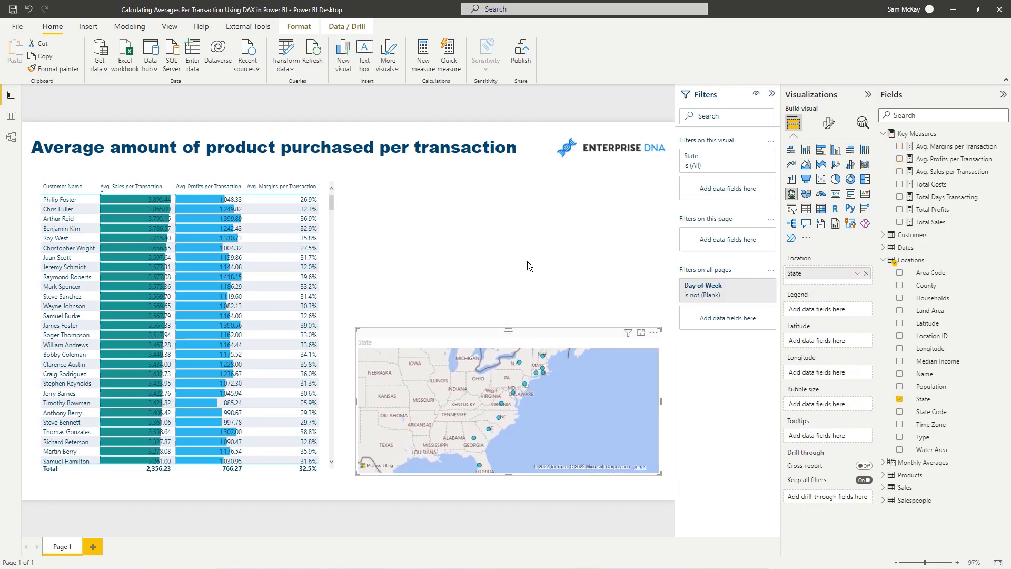
Step: Create a new visual plotting Avg. Margins per Transaction against Date, 2015–2017
click(883, 247)
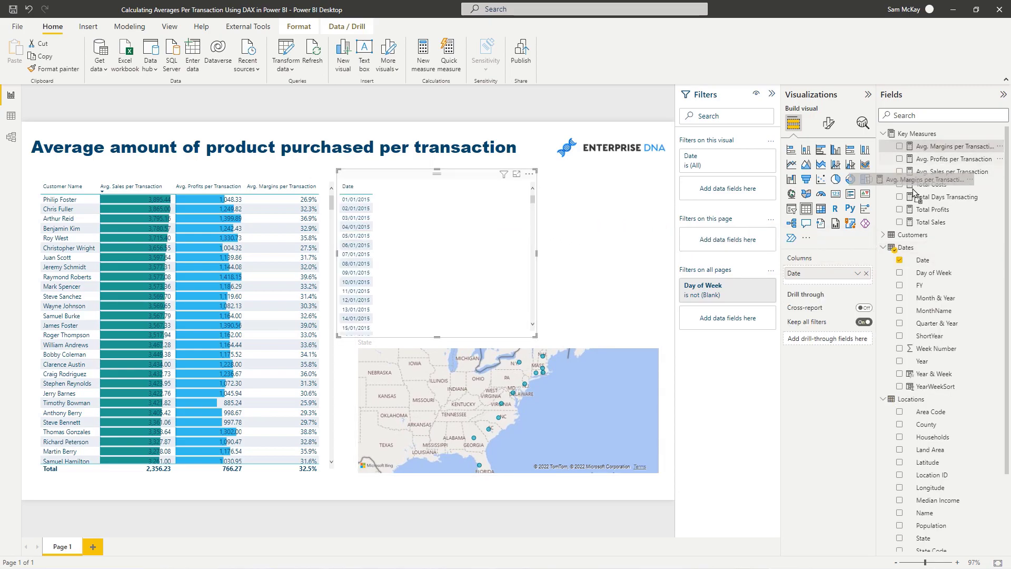
click(899, 145)
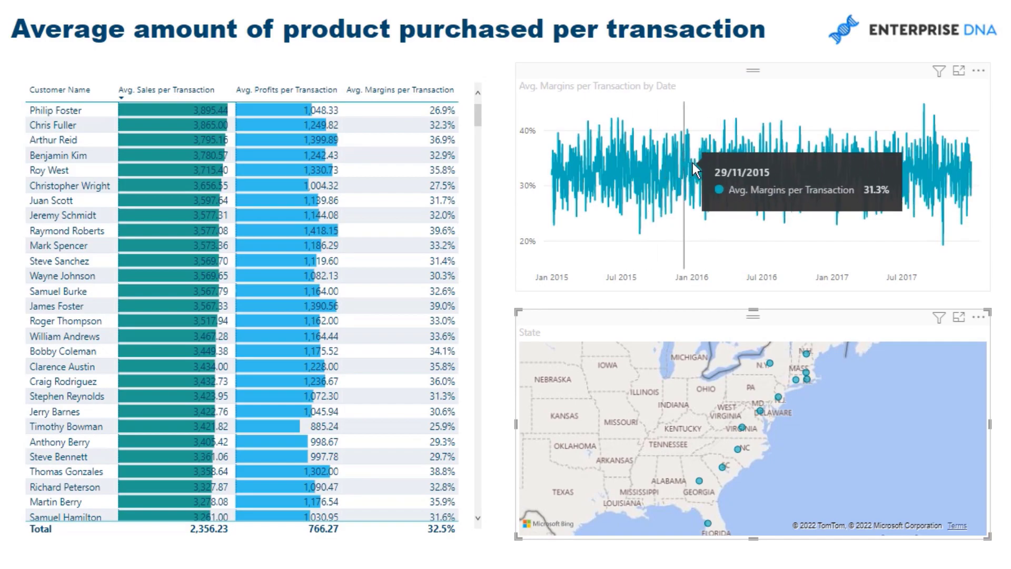
mouse_move(705, 153)
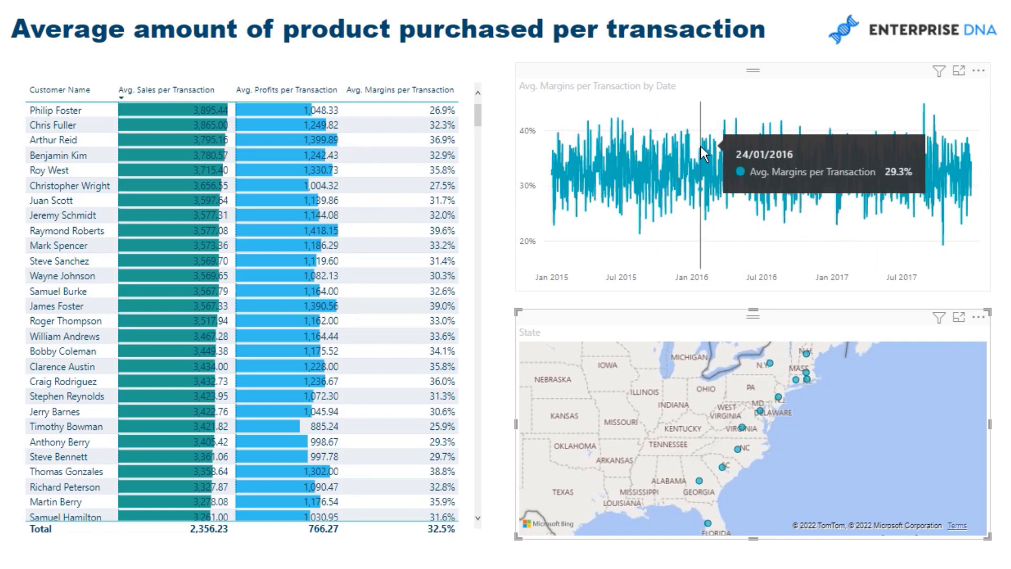
mouse_move(617, 153)
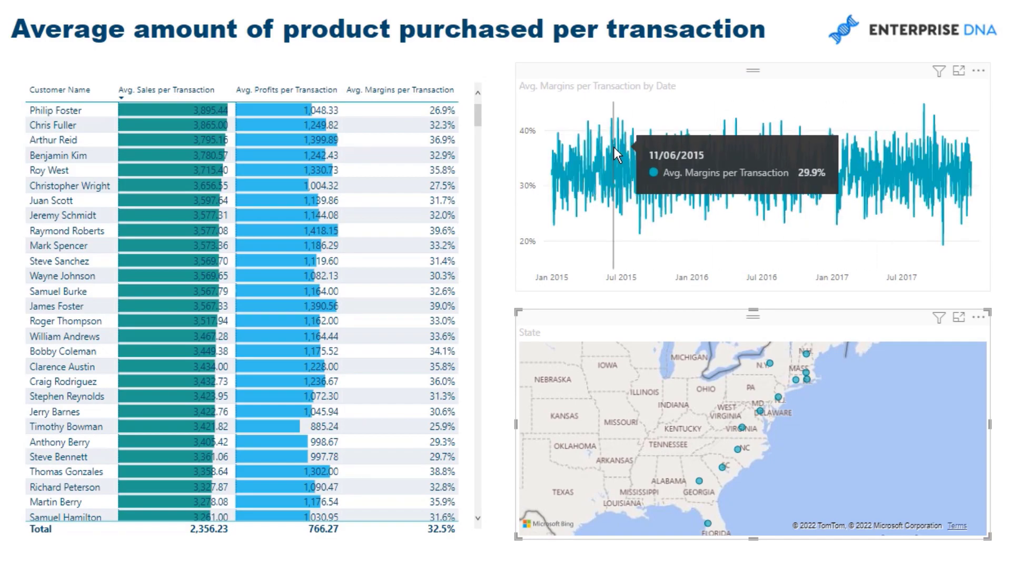
mouse_move(595, 150)
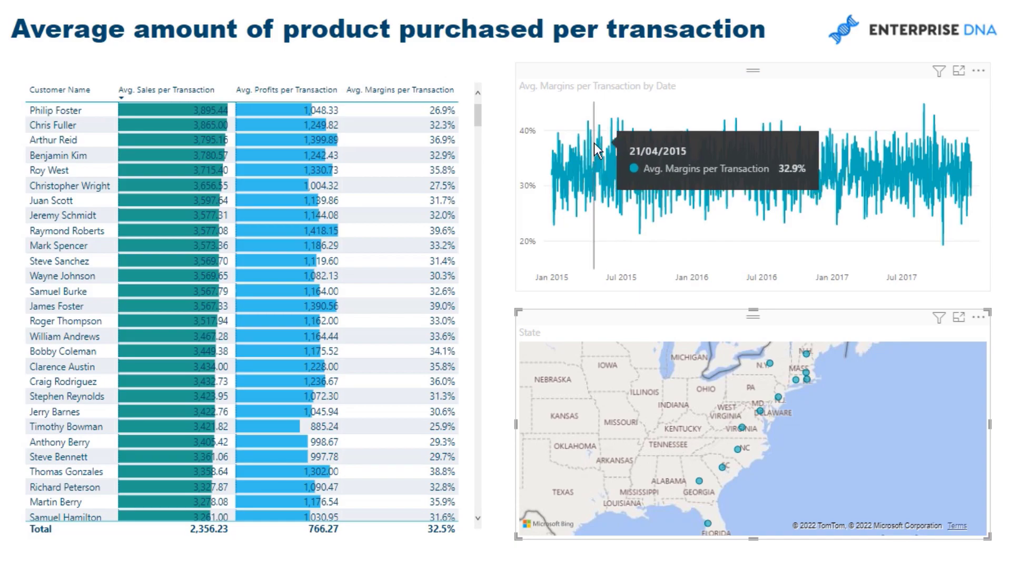
mouse_move(601, 156)
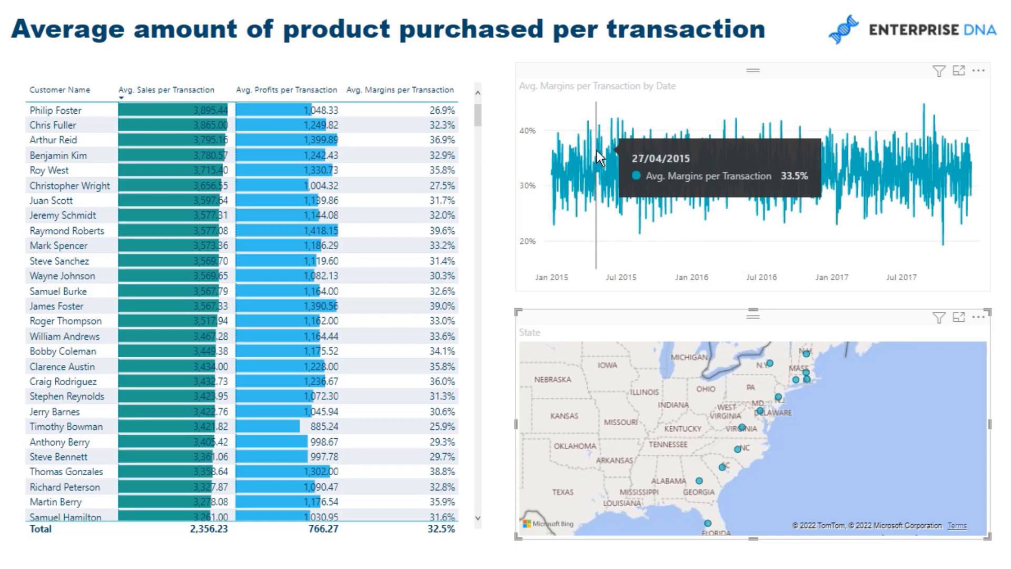
mouse_move(822, 101)
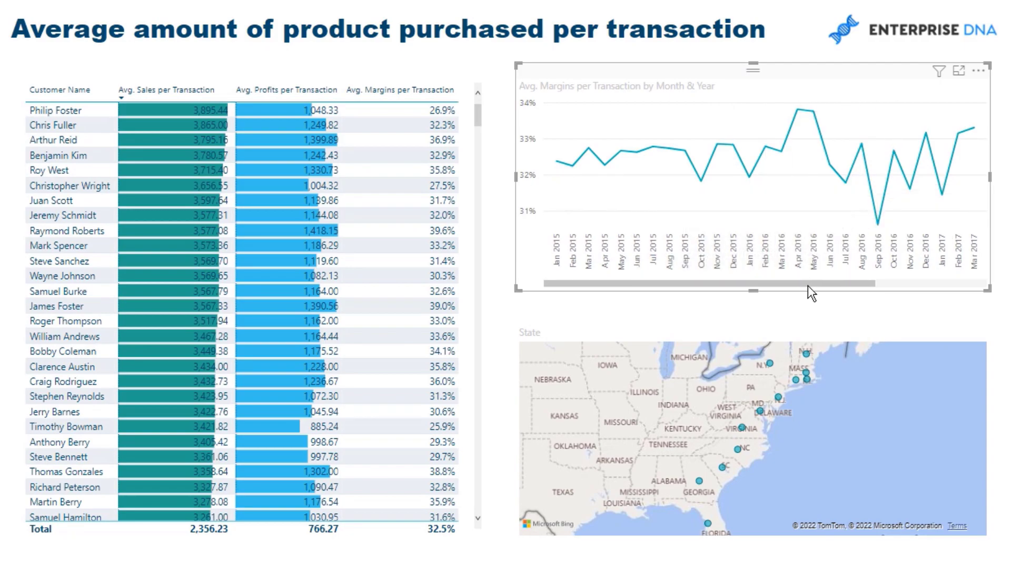
mouse_move(866, 177)
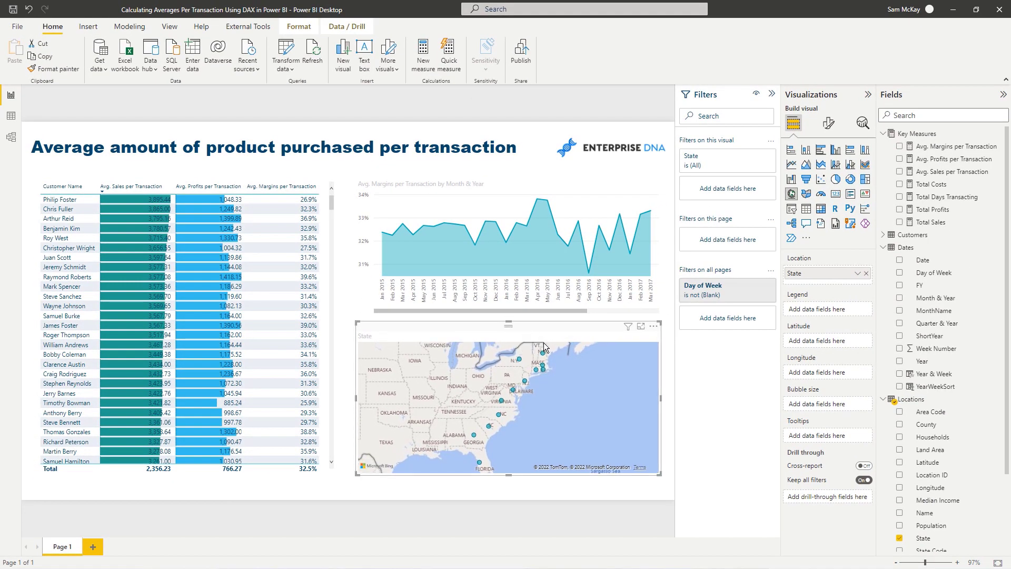
mouse_move(473, 324)
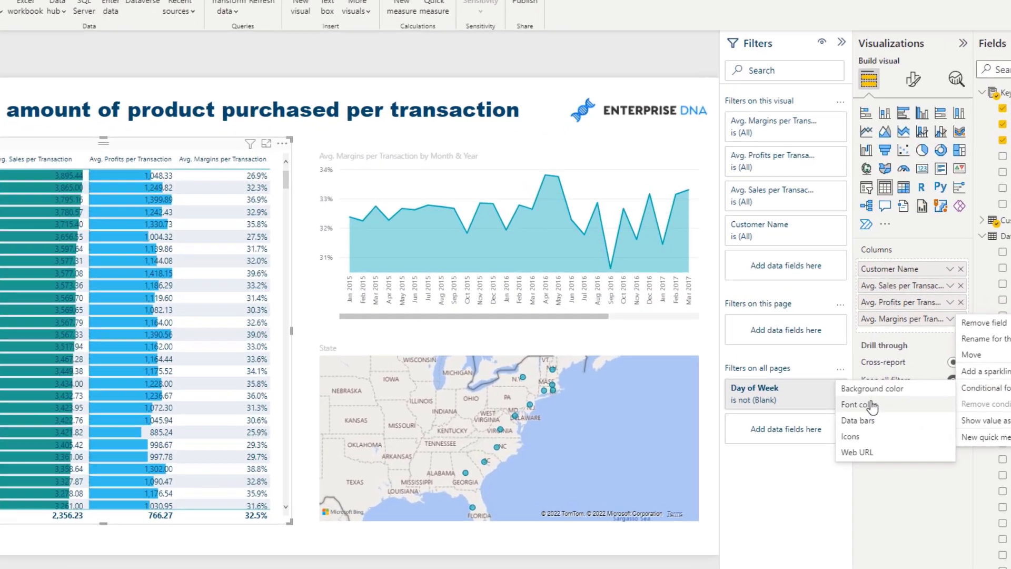
Step: Apply gradient background colour to the Avg. Margins per Transaction column and review the rows
click(872, 388)
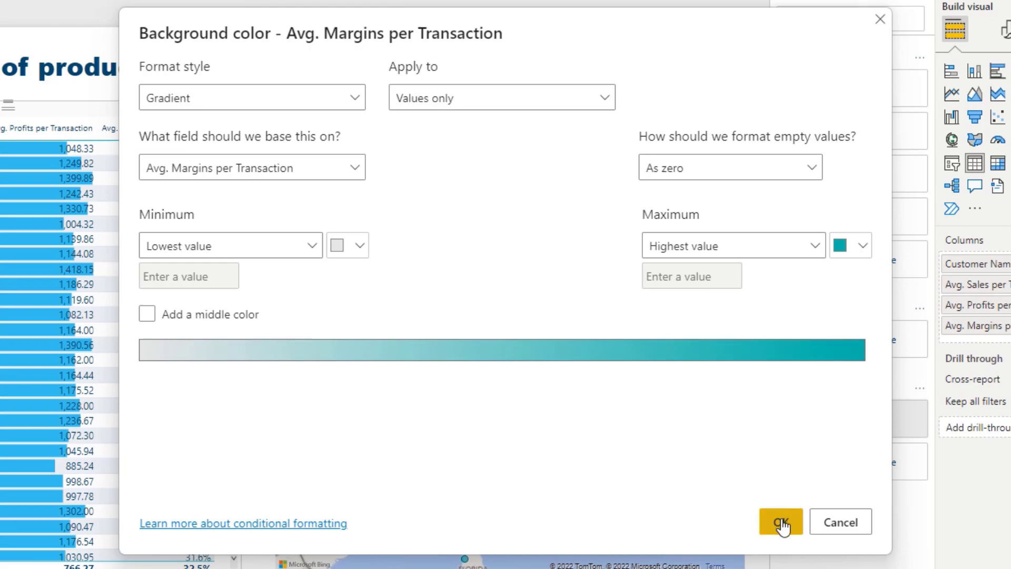
click(781, 521)
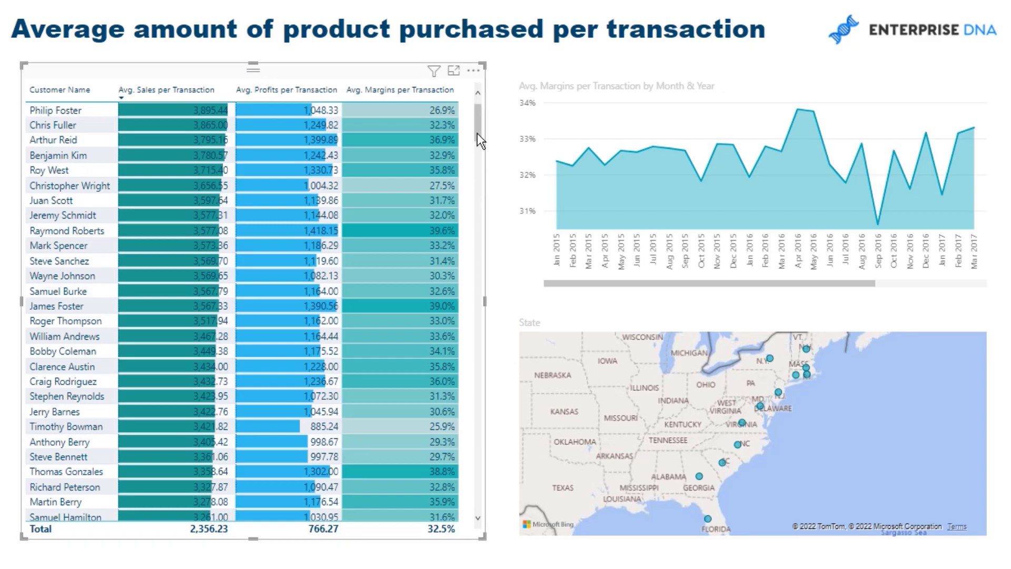
scroll(down, 3)
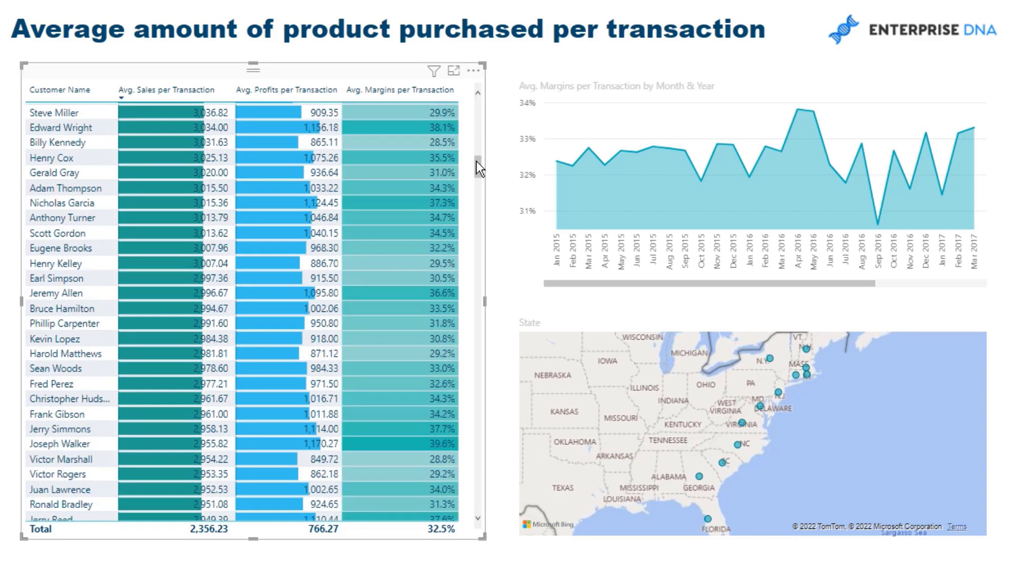
scroll(down, 3)
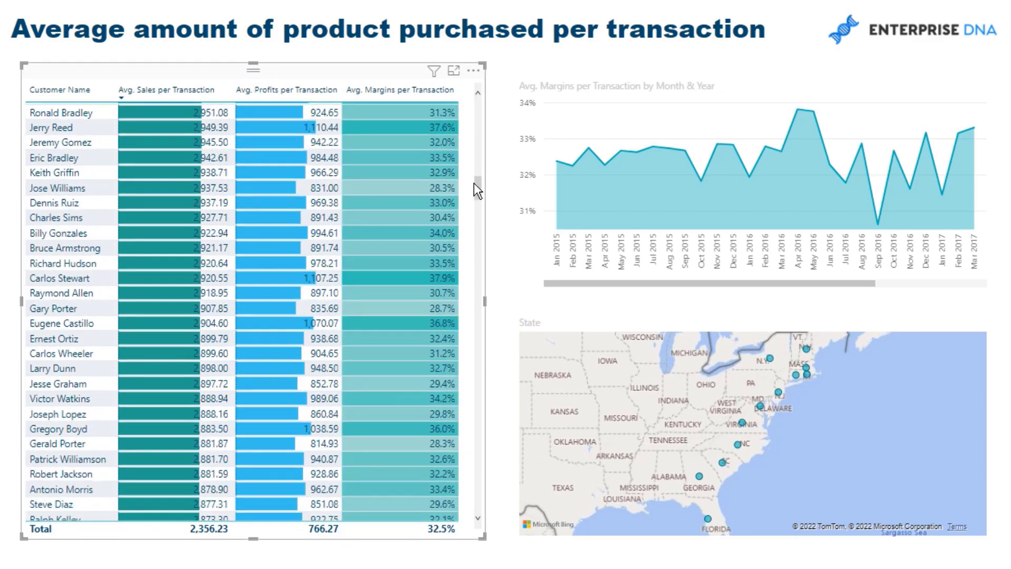
scroll(down, 3)
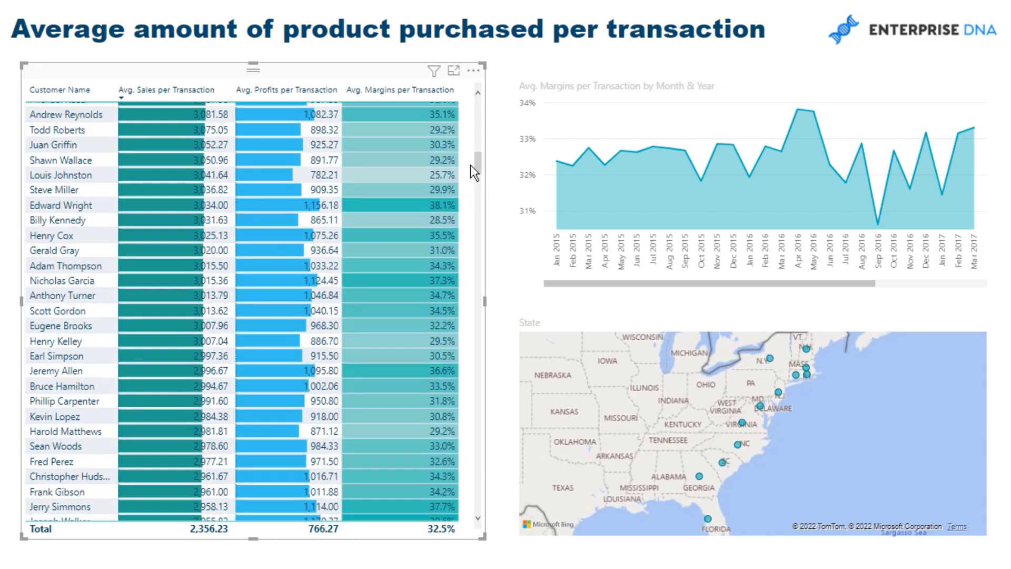
scroll(down, 3)
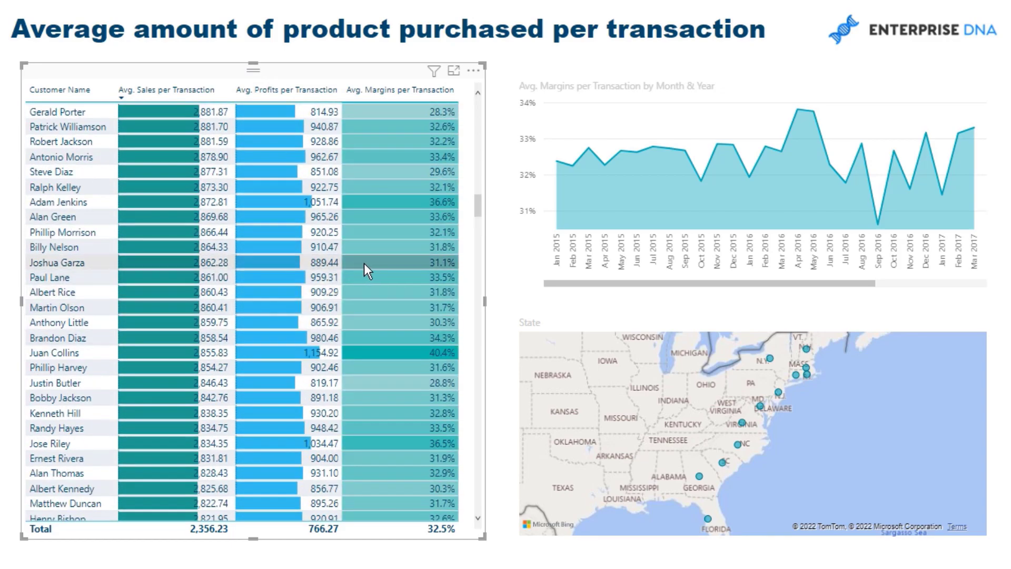
mouse_move(297, 373)
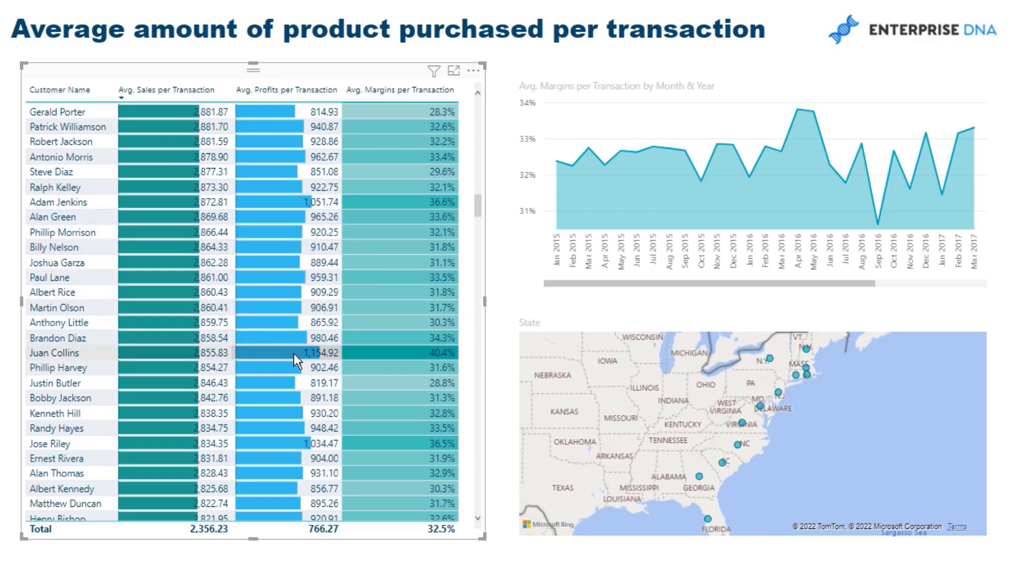
mouse_move(289, 218)
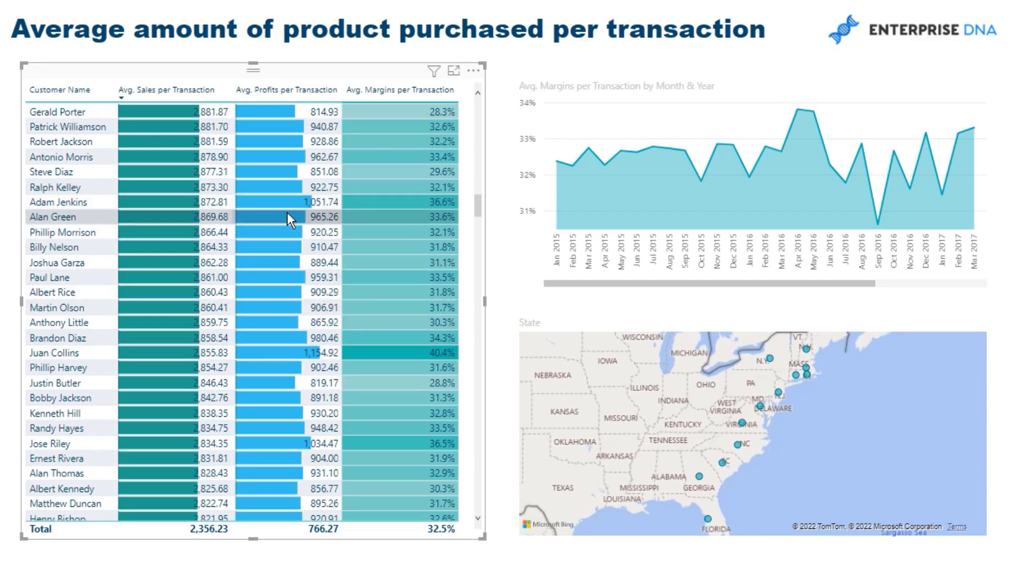
mouse_move(210, 394)
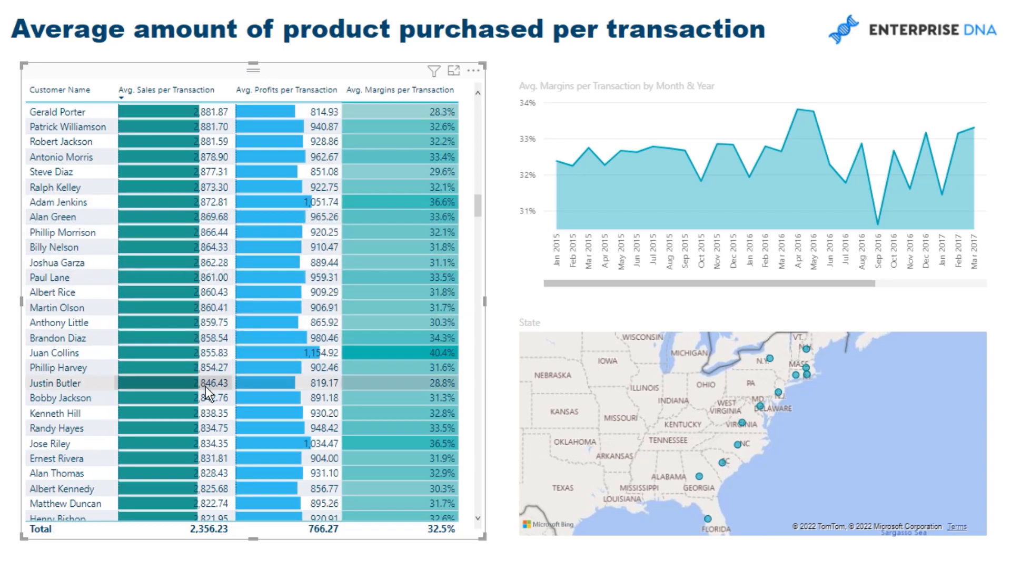
mouse_move(99, 363)
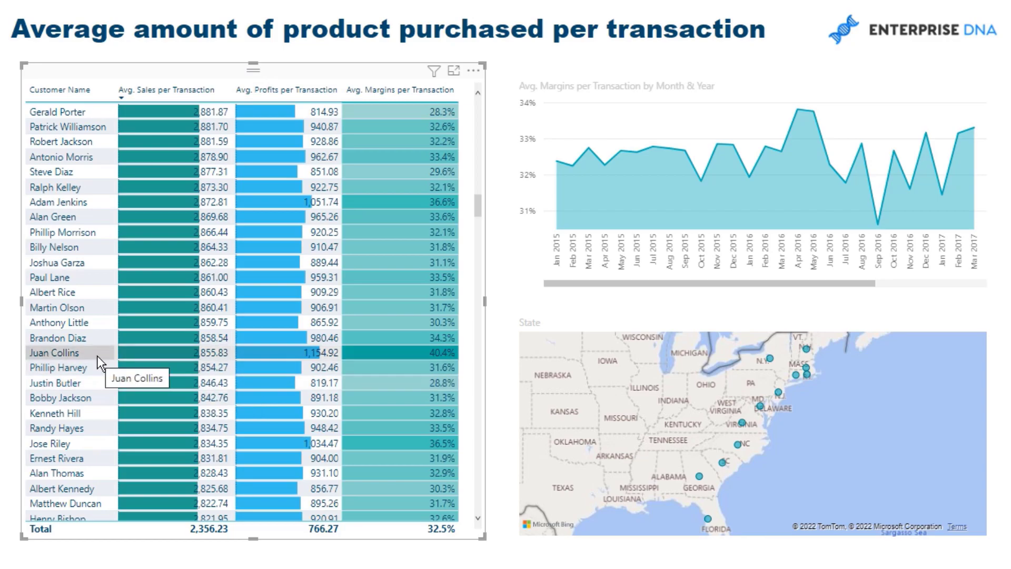
mouse_move(449, 363)
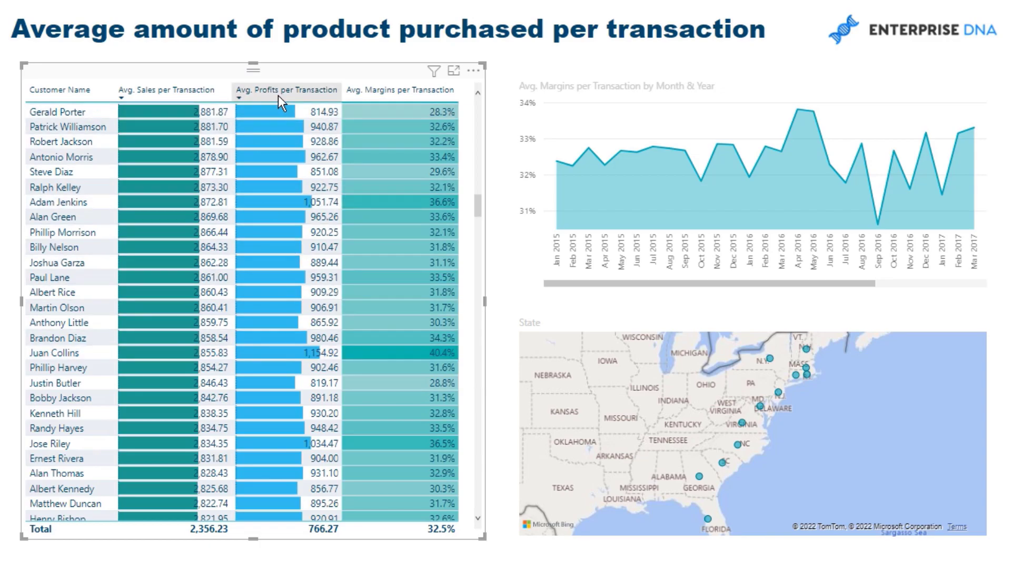
Step: Sort the customer table by Avg. Profits per Transaction, highest first
click(285, 90)
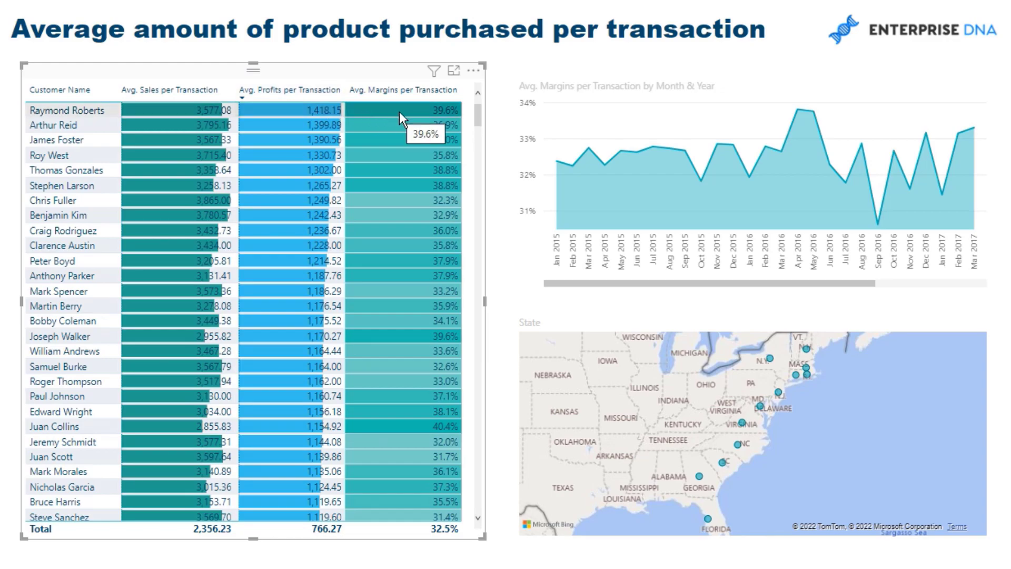
mouse_move(322, 201)
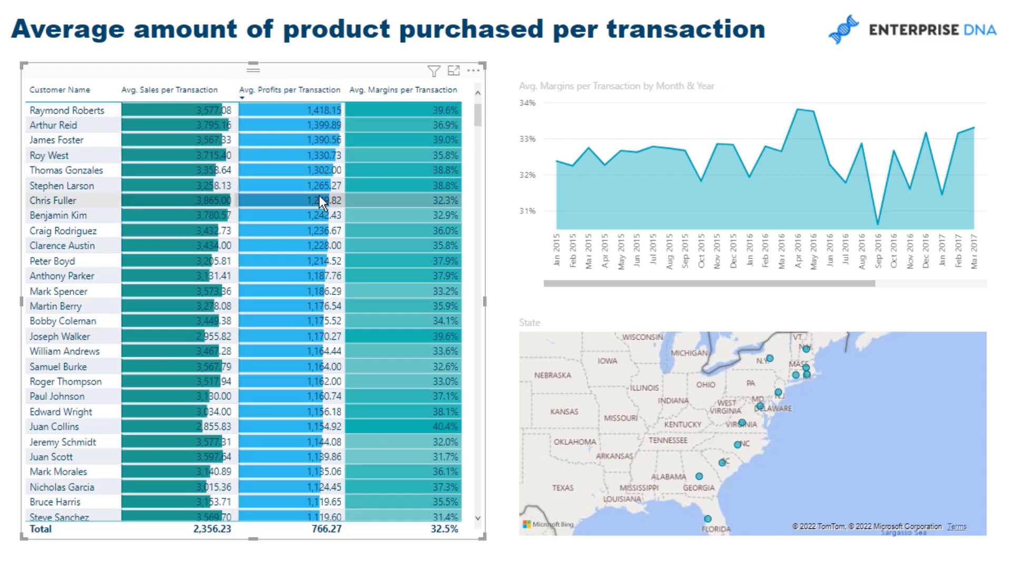
mouse_move(321, 121)
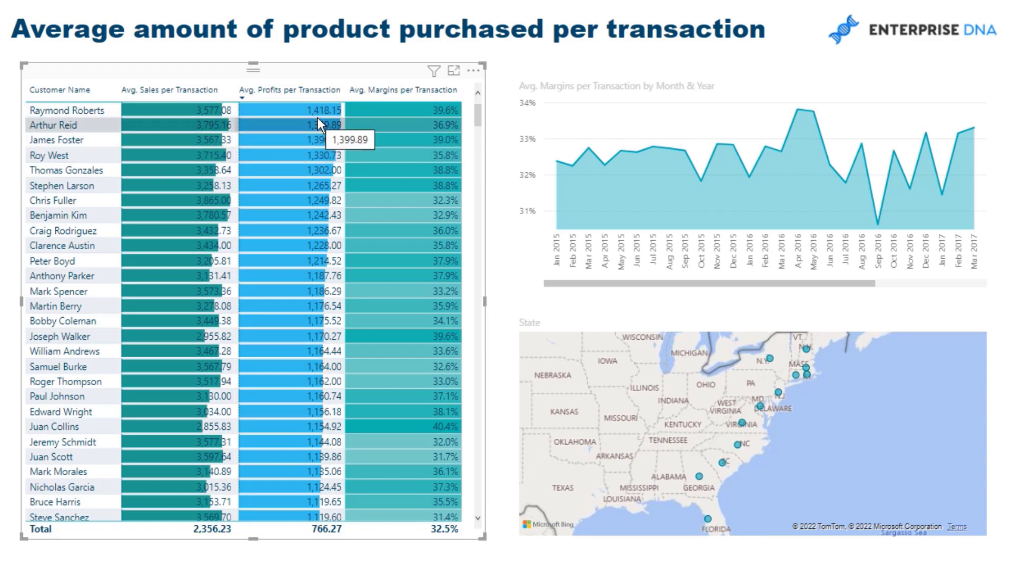
mouse_move(383, 111)
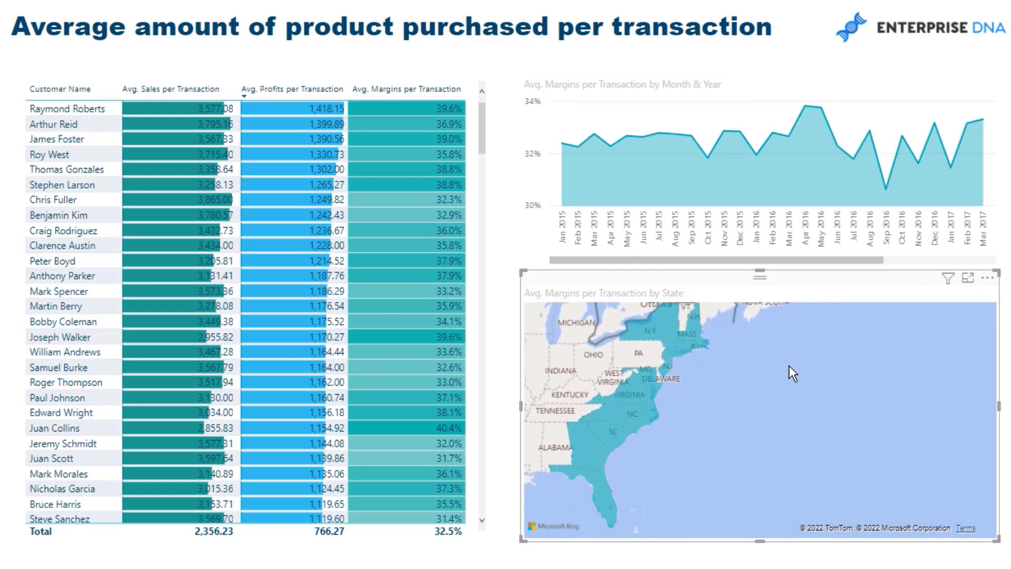
mouse_move(952, 292)
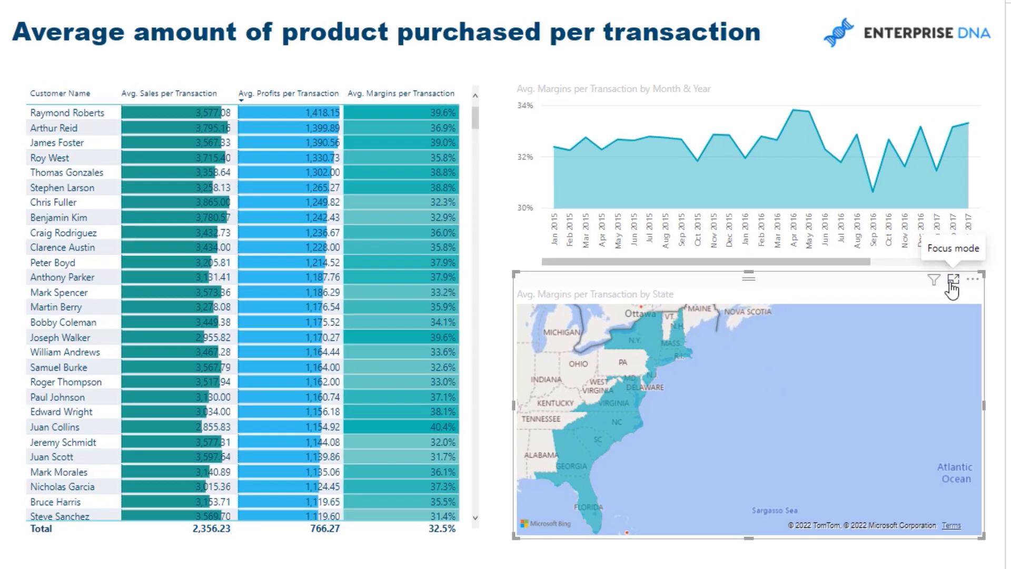
Step: Enlarge the state map in Focus mode to inspect margins, then return to the report
click(951, 281)
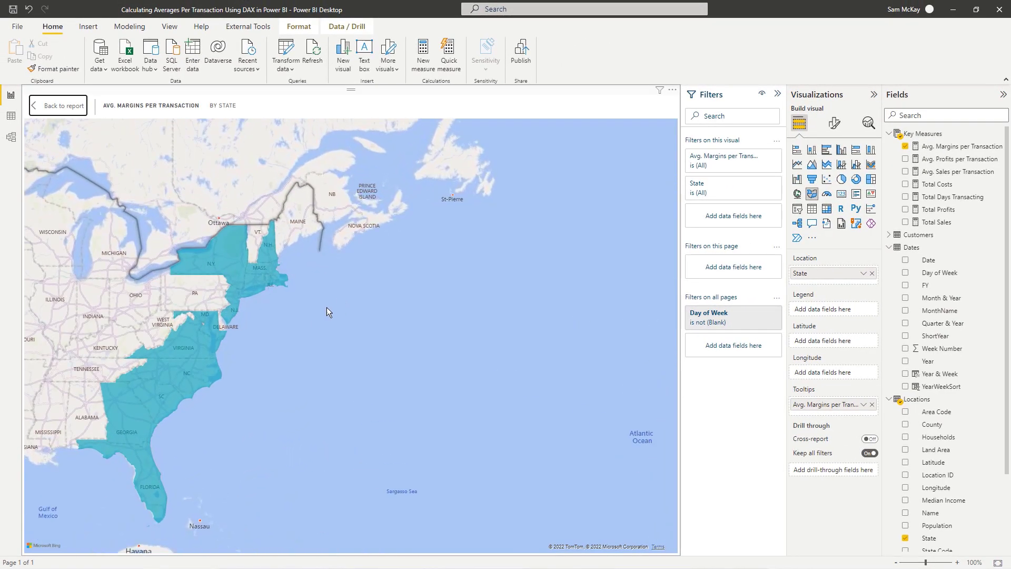
mouse_move(269, 252)
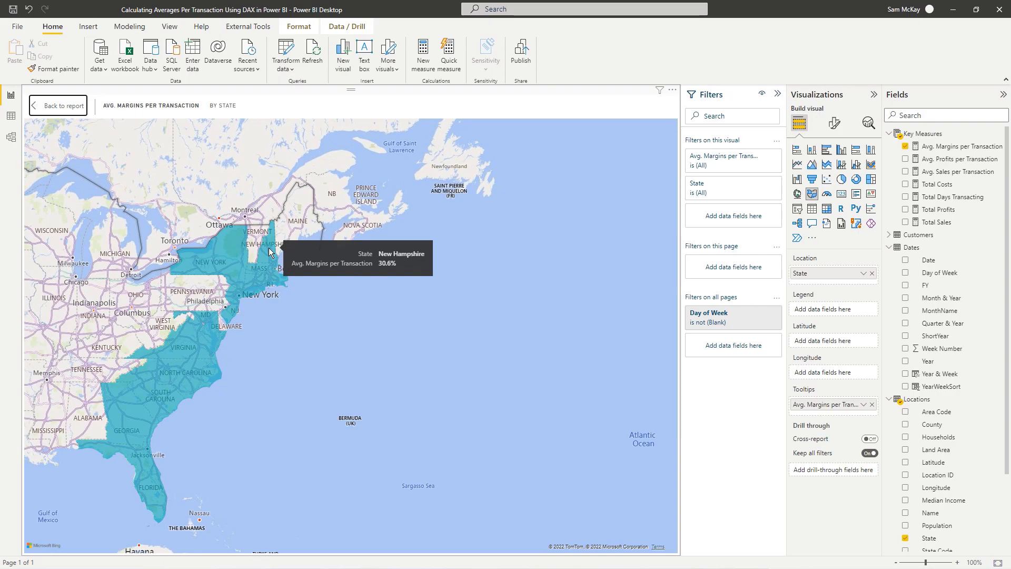
mouse_move(151, 411)
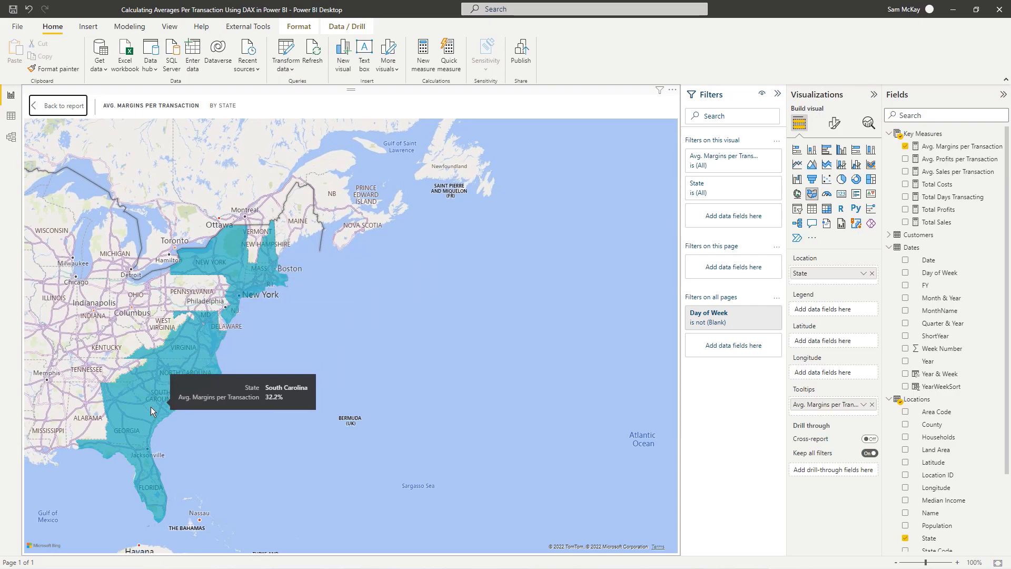
mouse_move(153, 390)
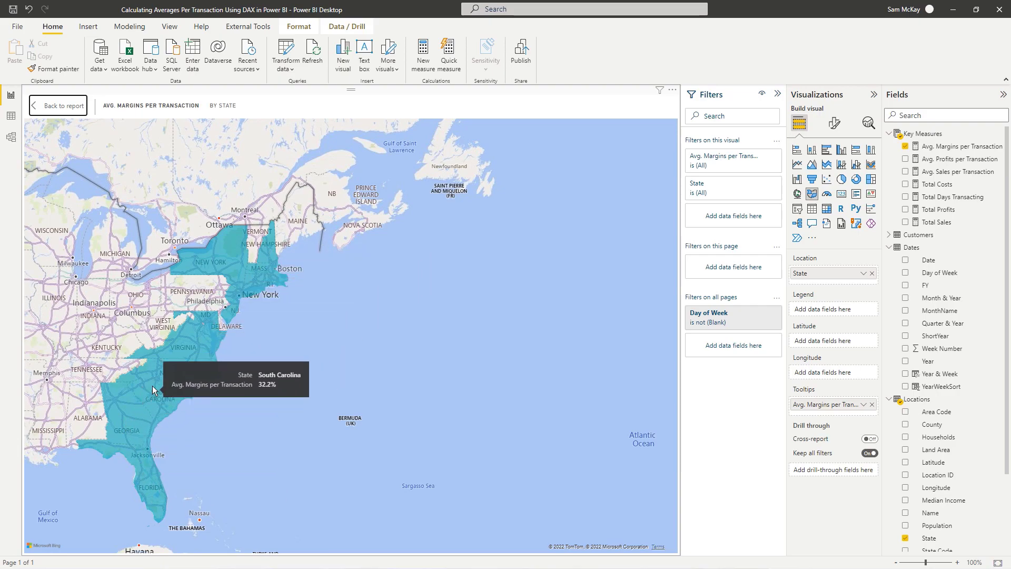
mouse_move(118, 199)
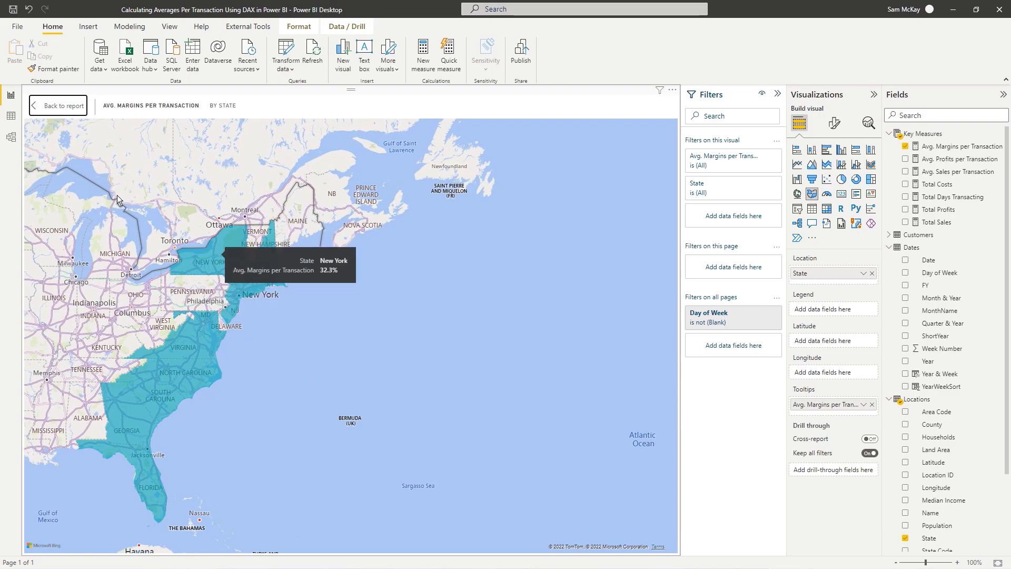
click(58, 105)
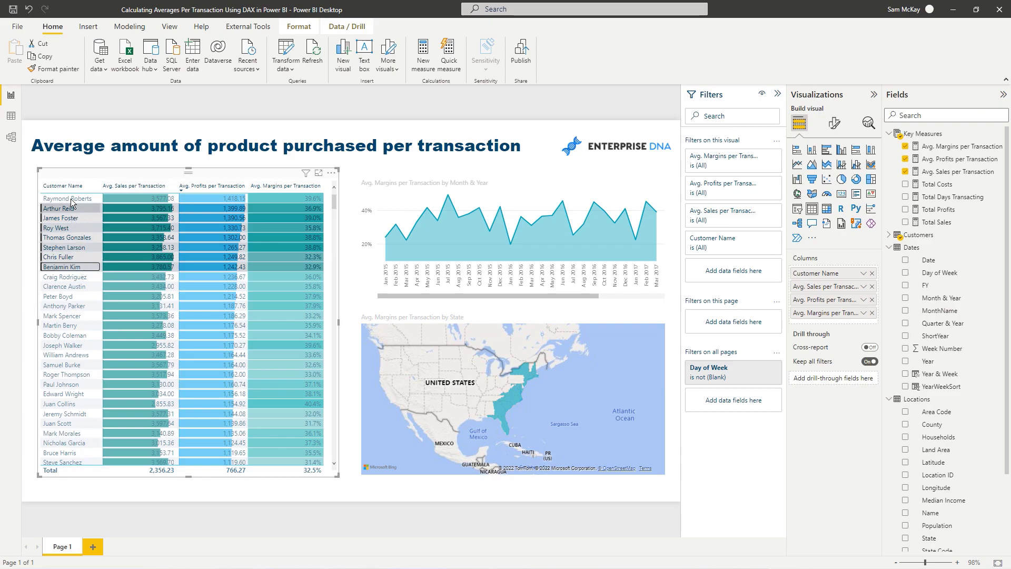
click(61, 198)
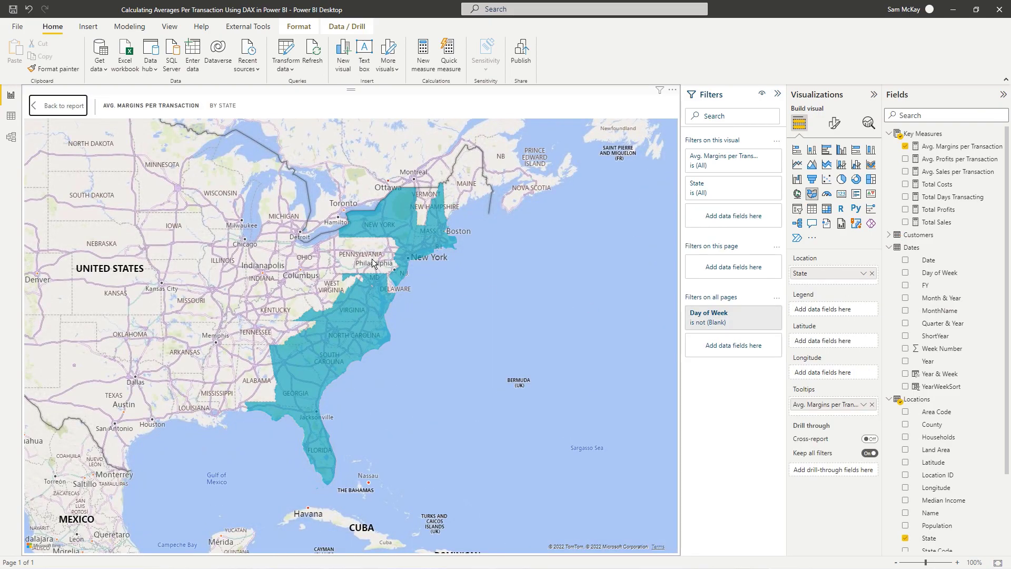
mouse_move(368, 303)
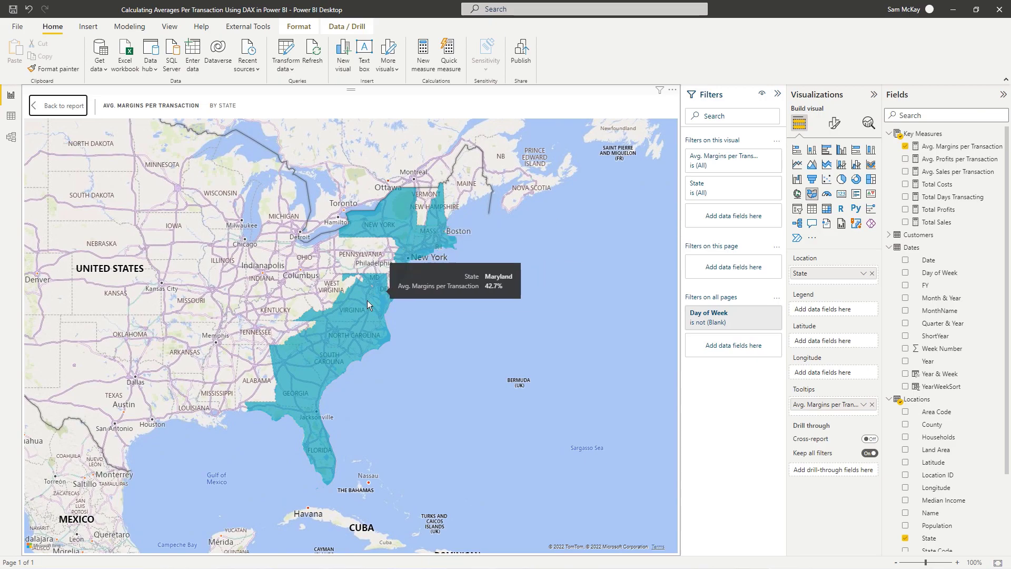
click(58, 105)
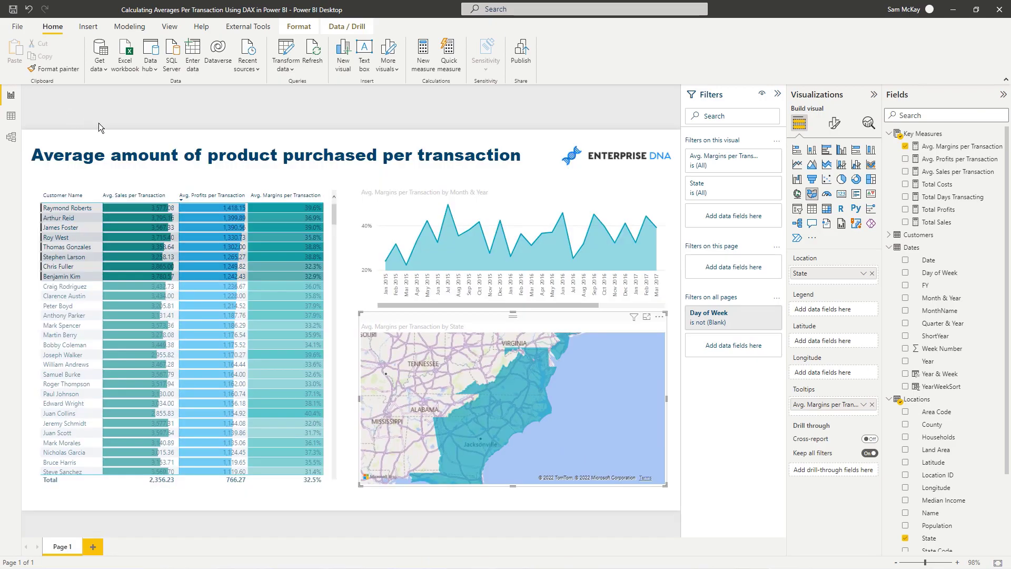